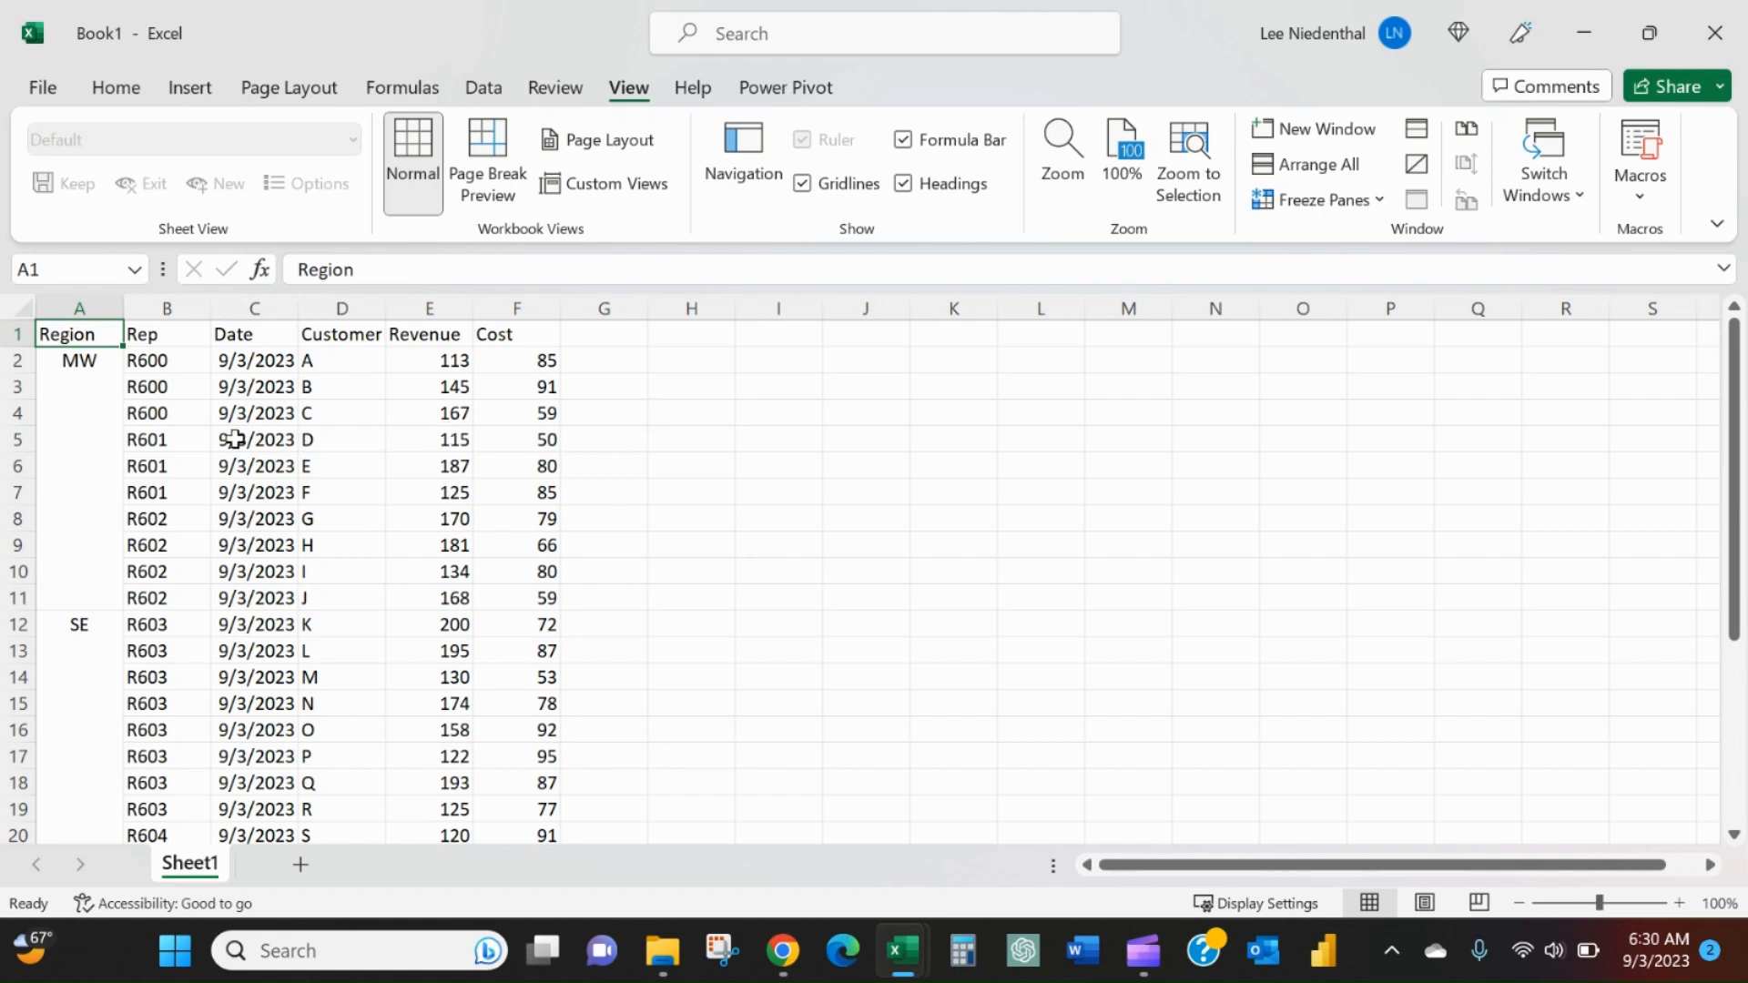
mouse_move(432, 513)
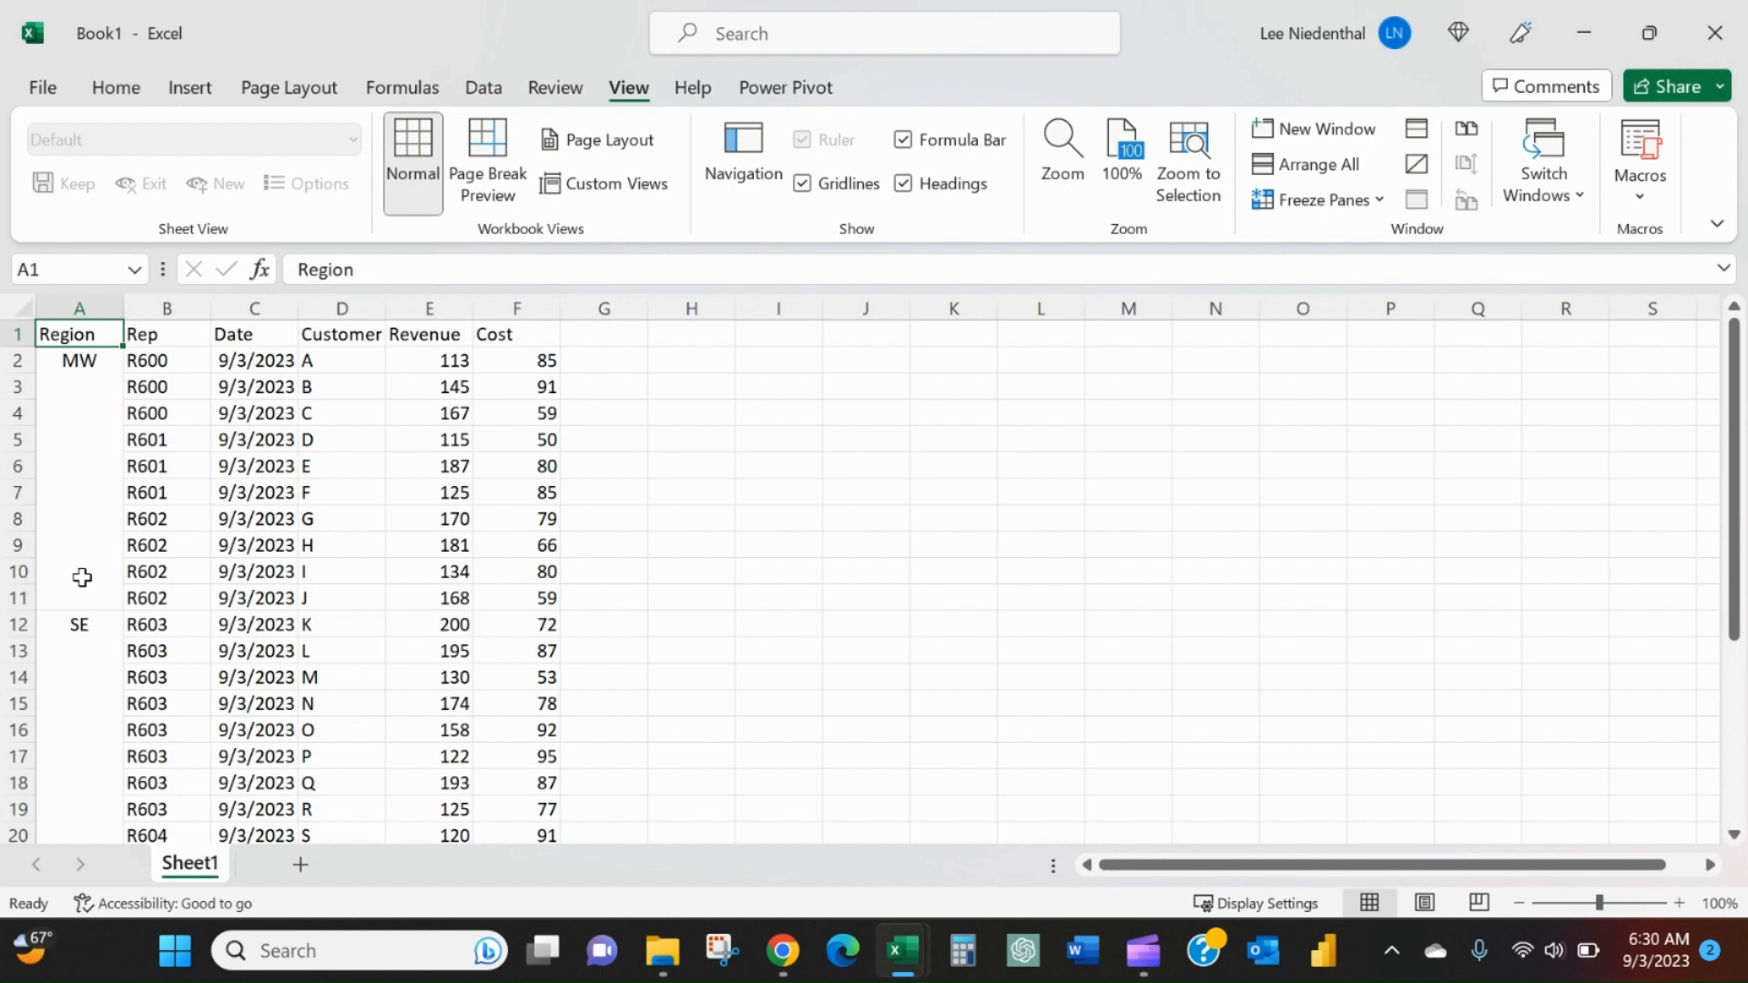
mouse_move(67, 361)
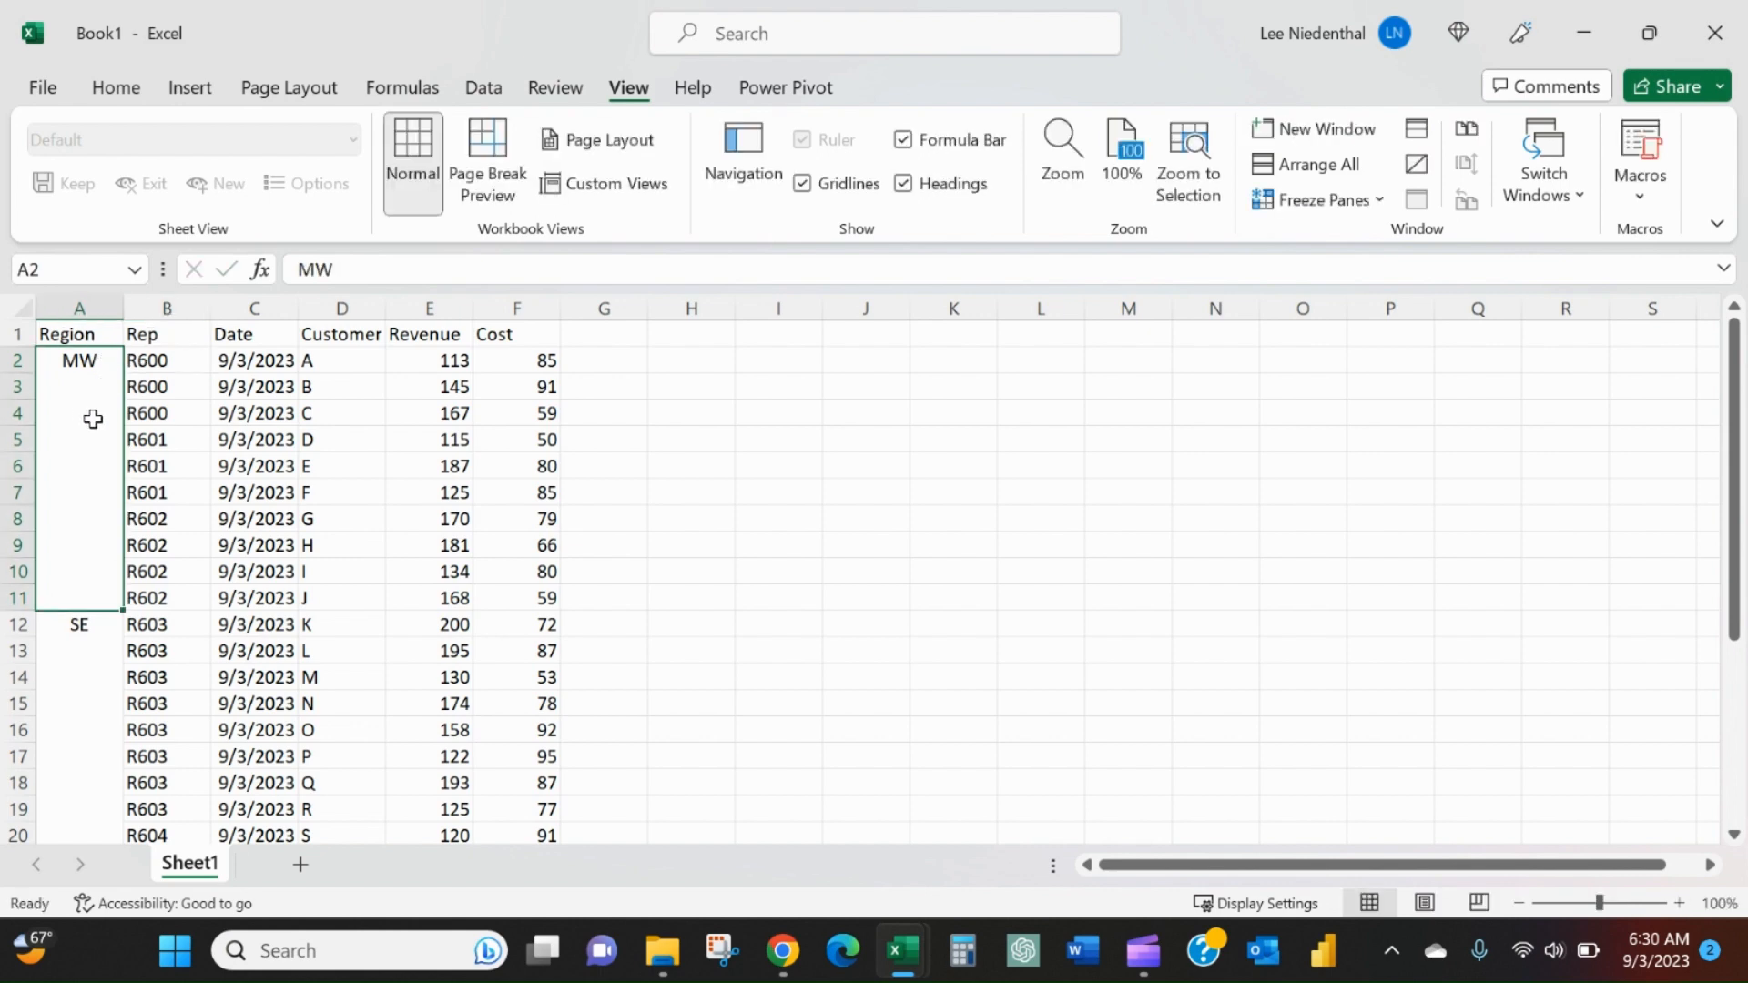
mouse_move(119, 412)
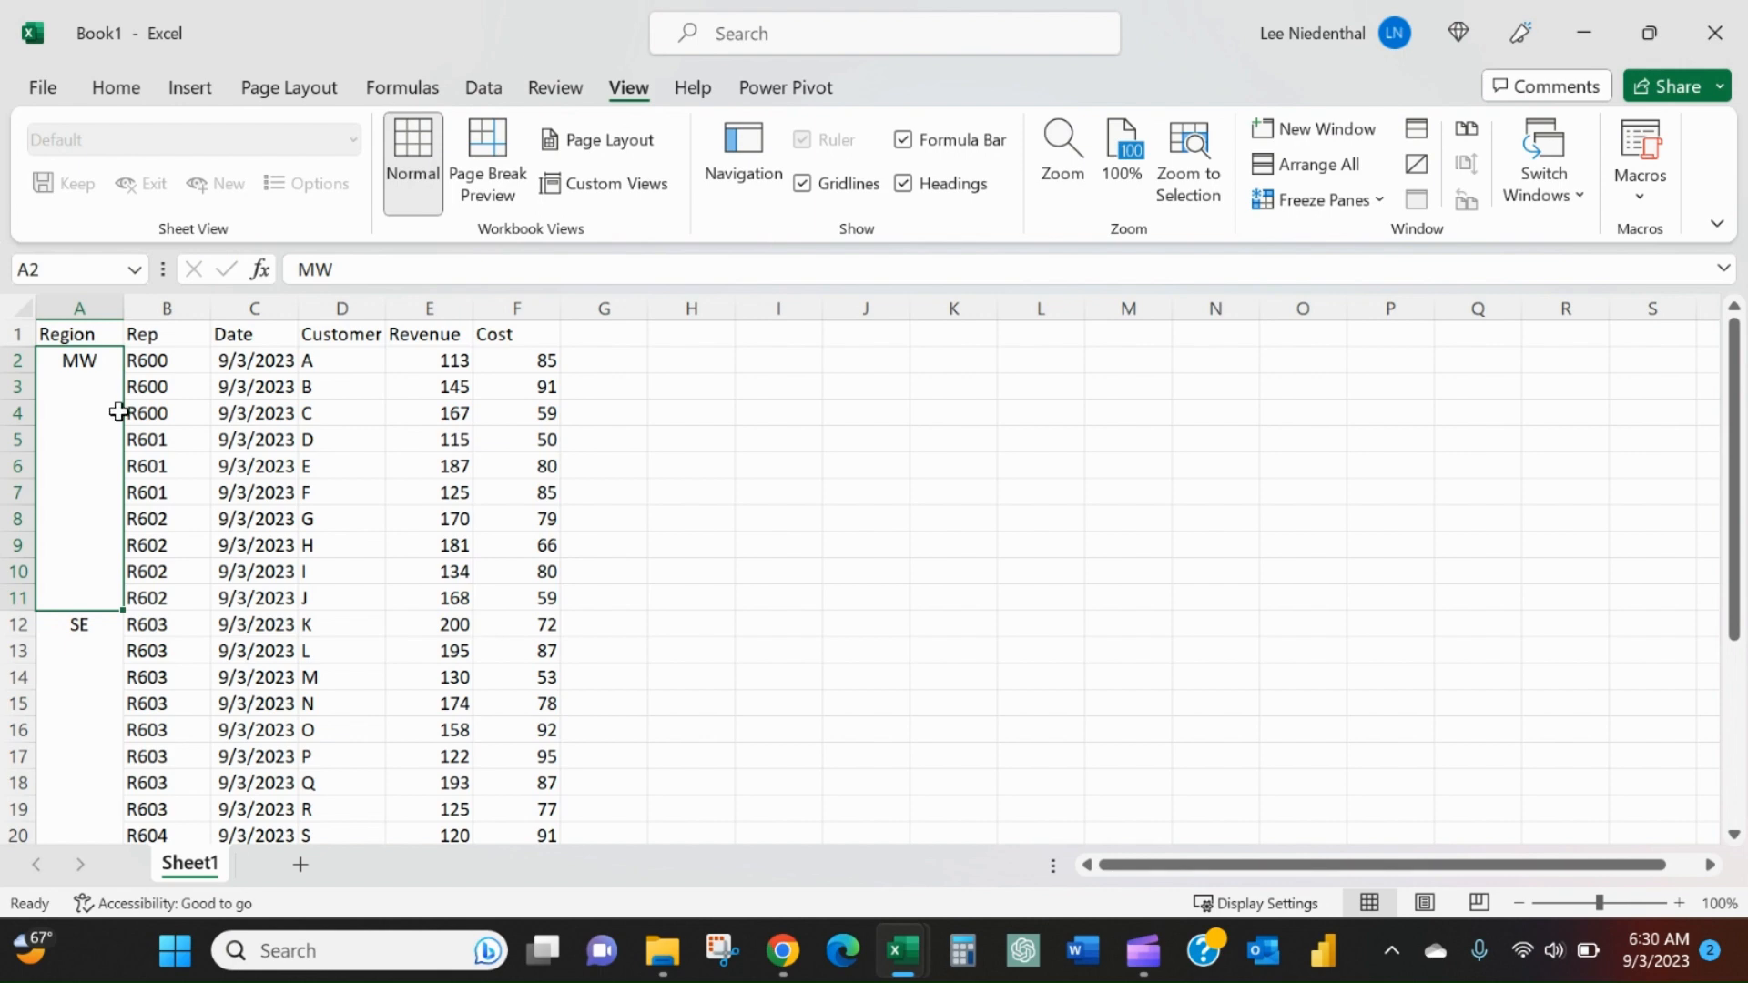
mouse_move(108, 413)
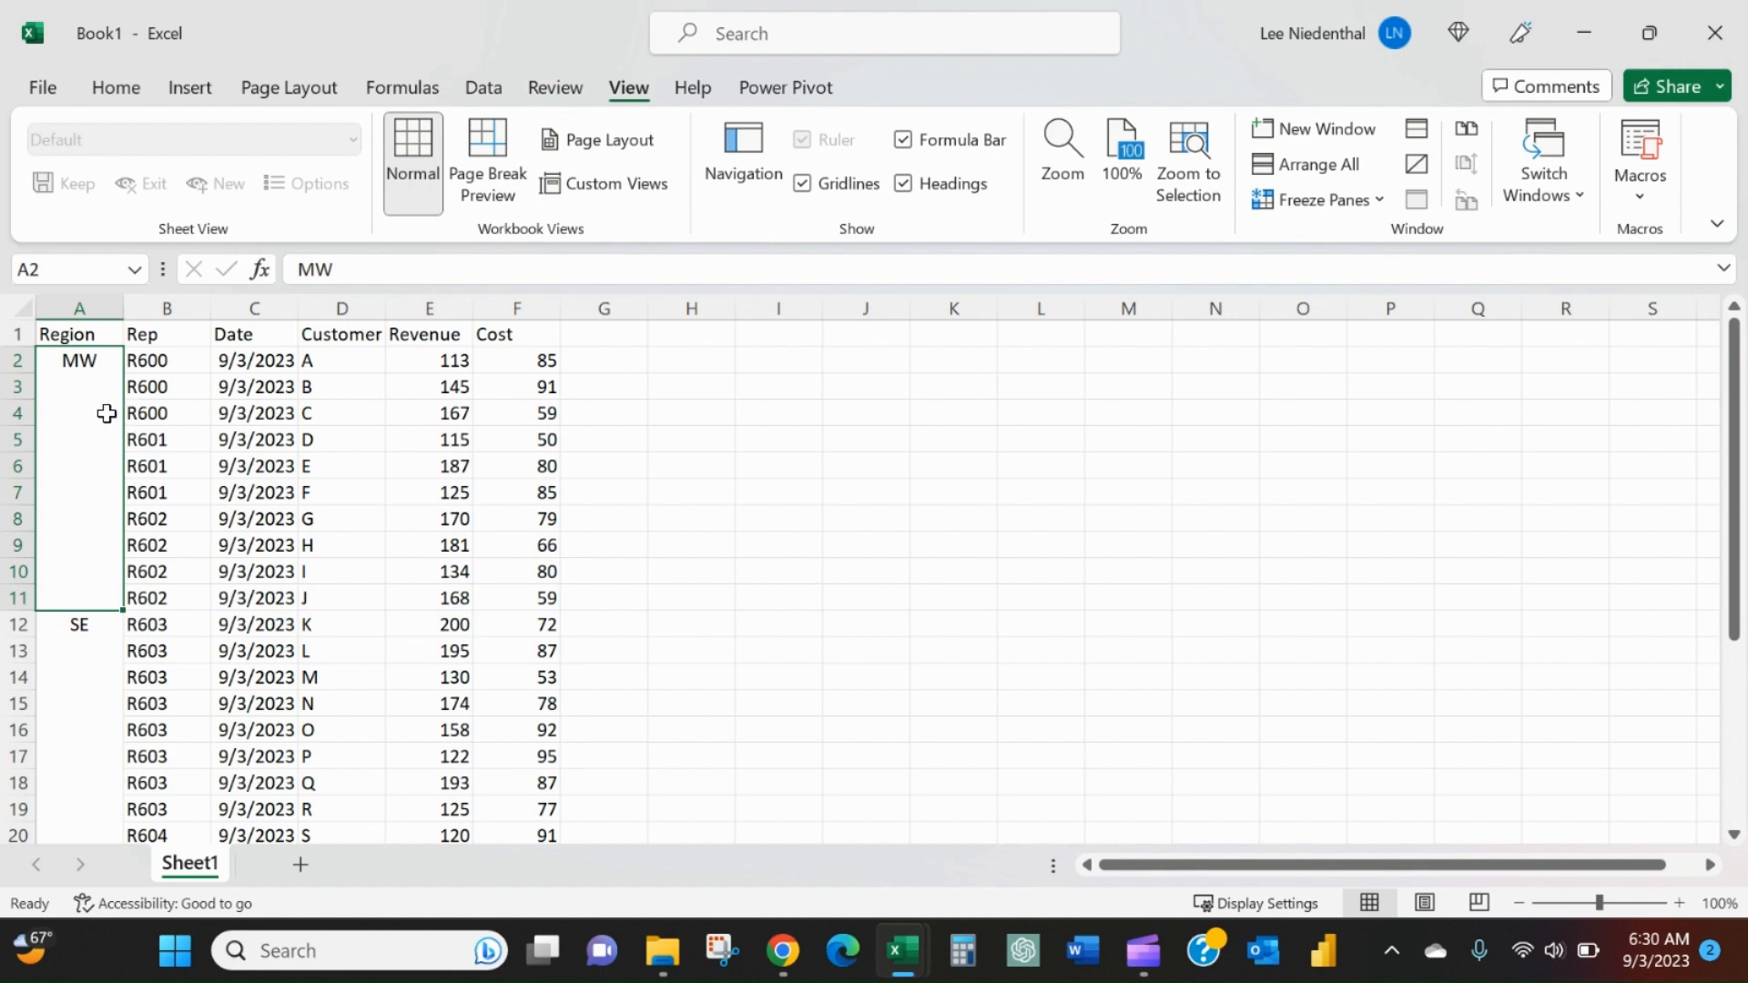
- Unmerge the merged MW Region cells in the sales data
left_click(115, 87)
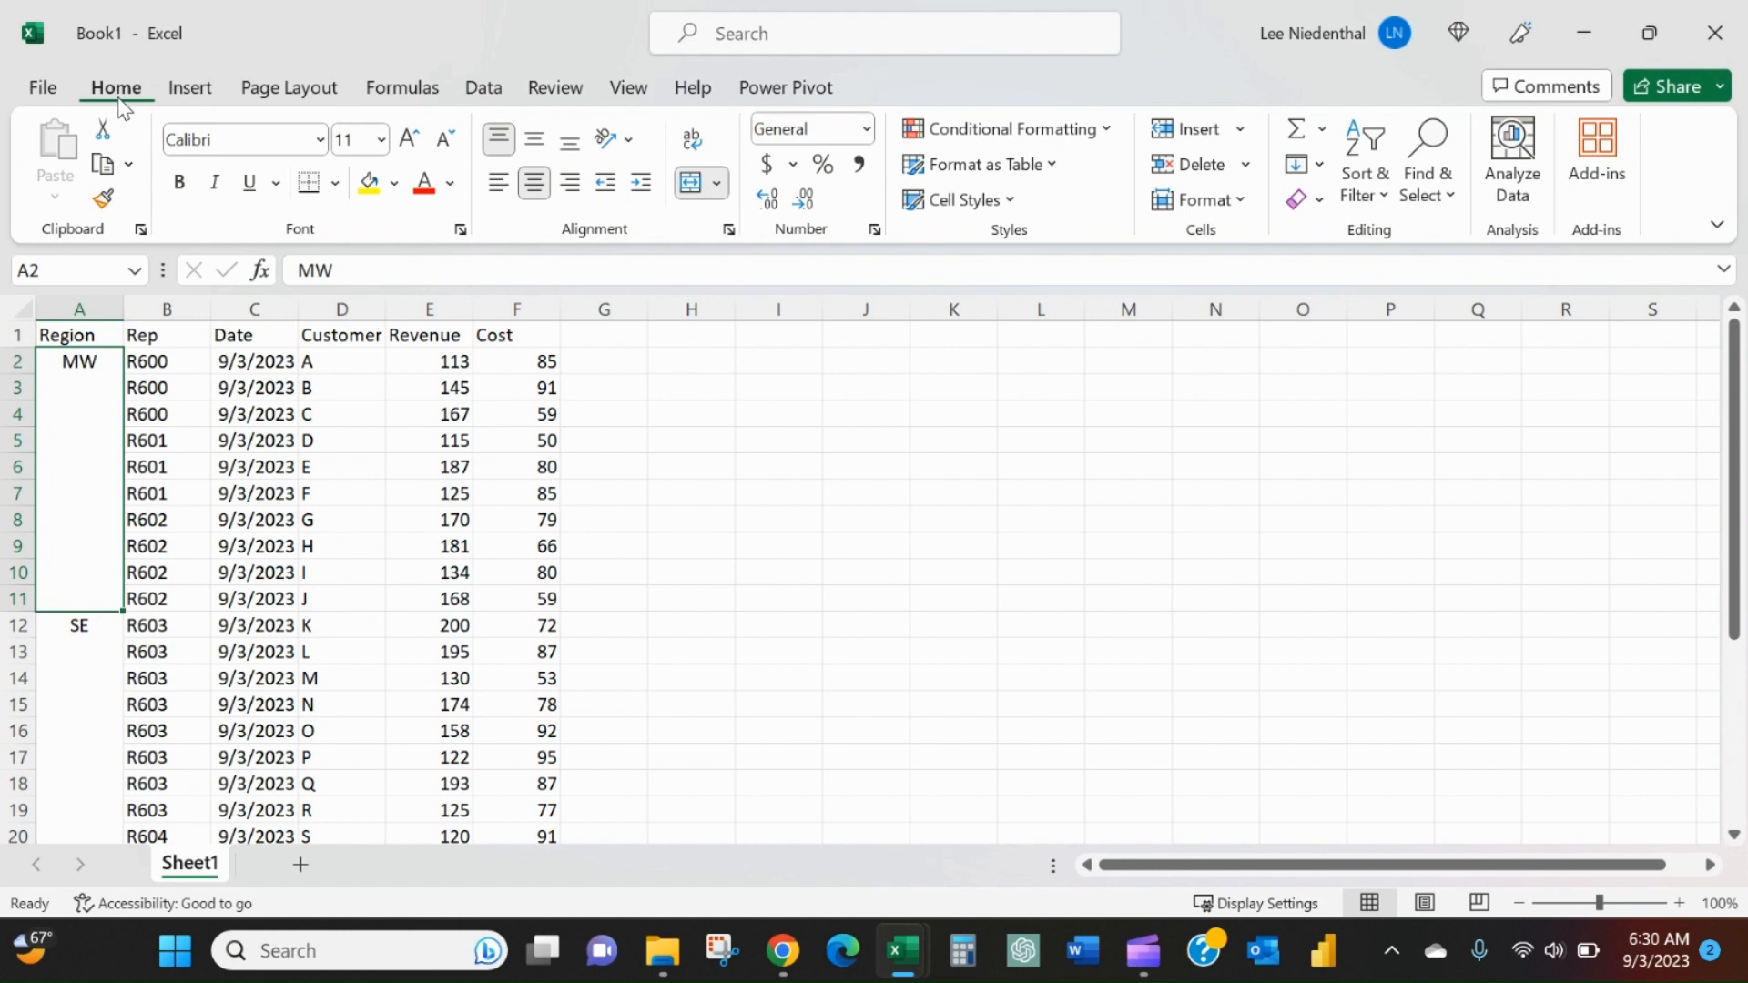
mouse_move(690, 182)
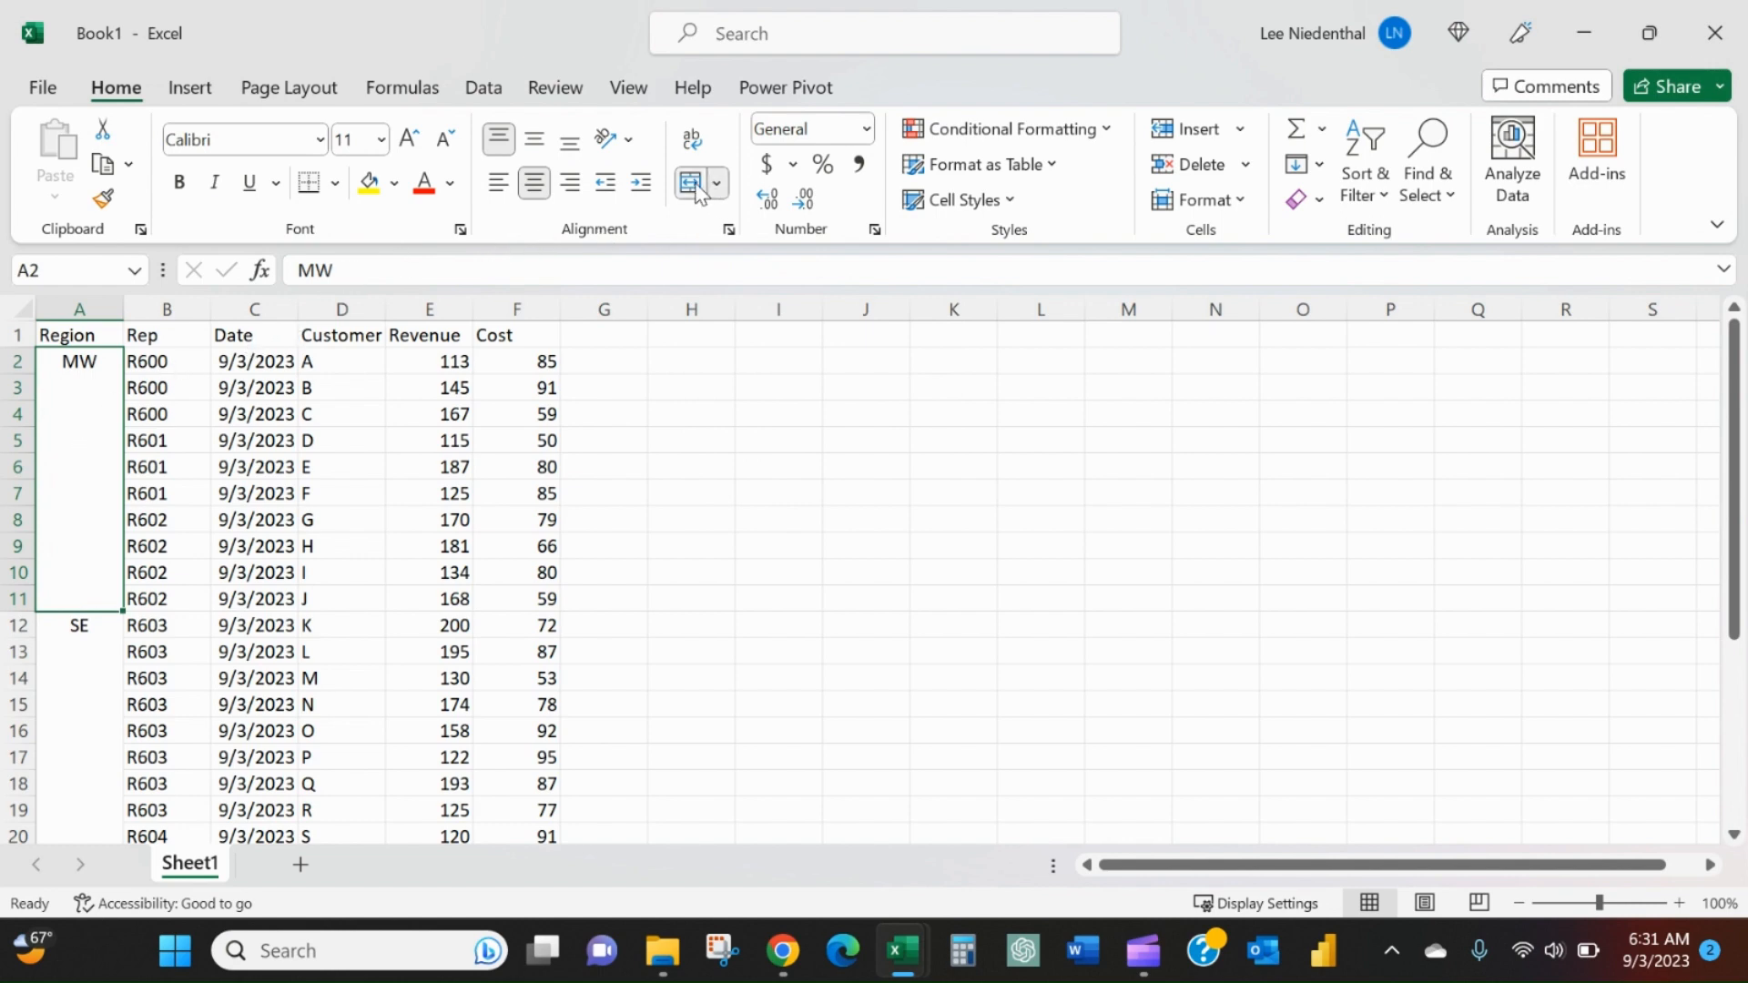
left_click(691, 183)
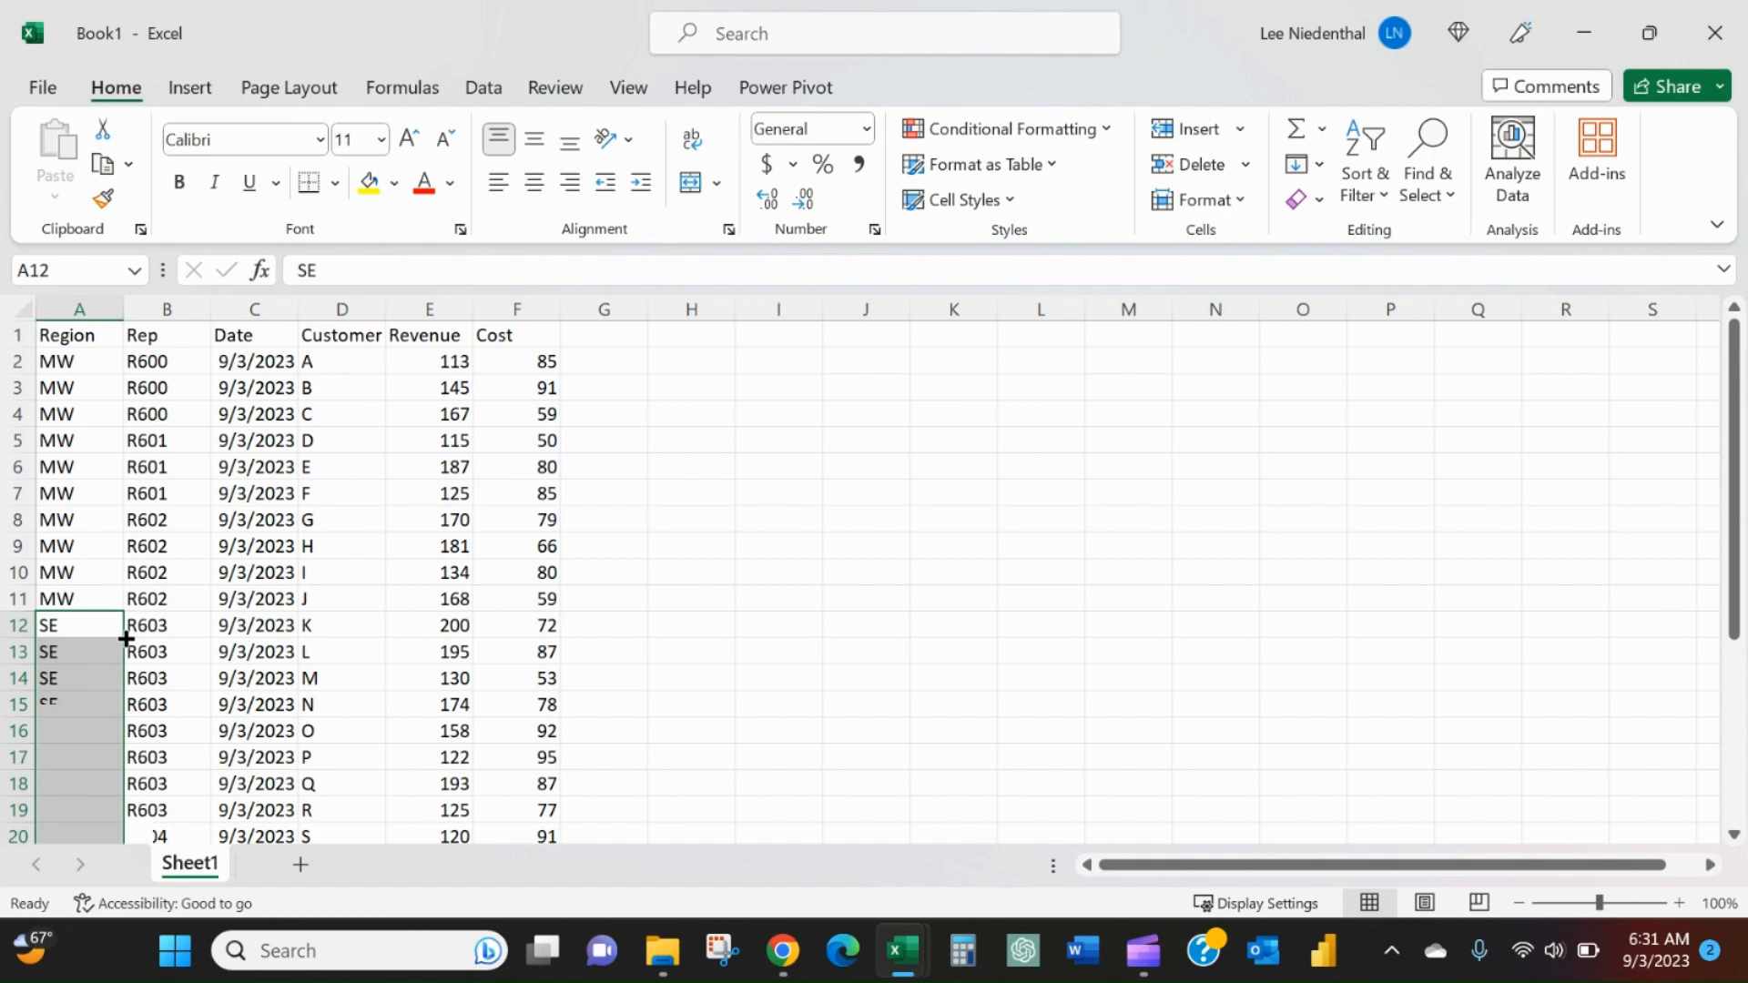
scroll("down", 3)
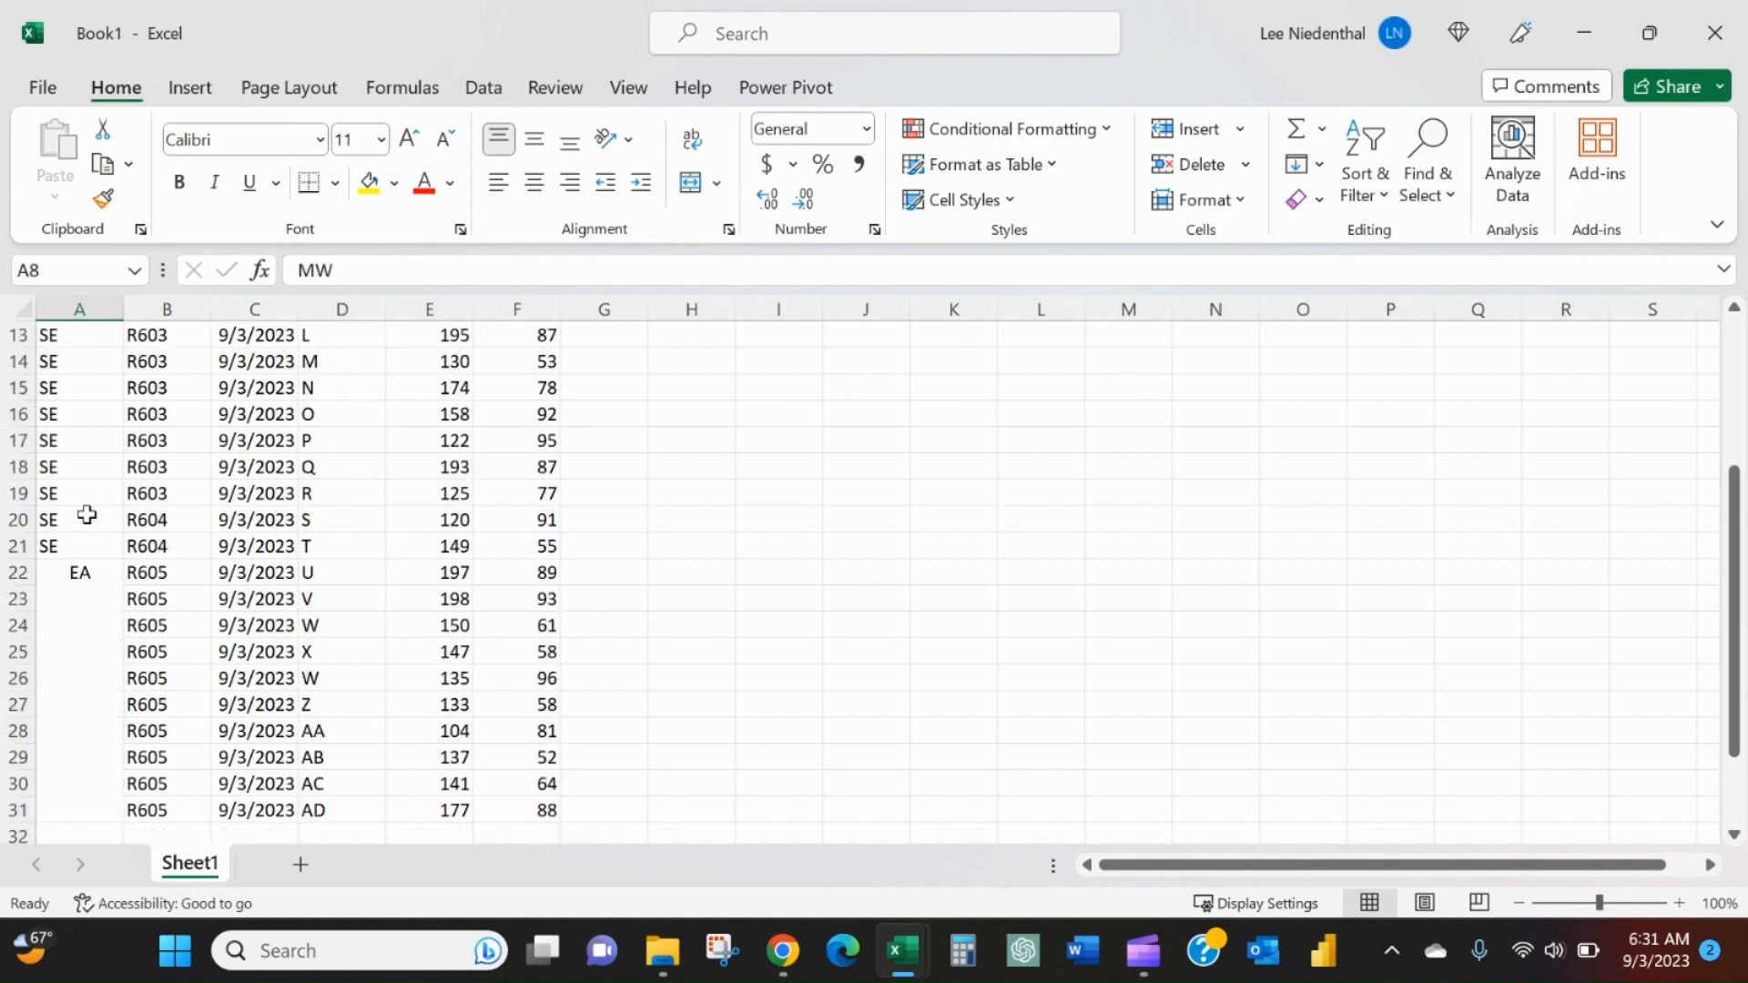
scroll("up", 3)
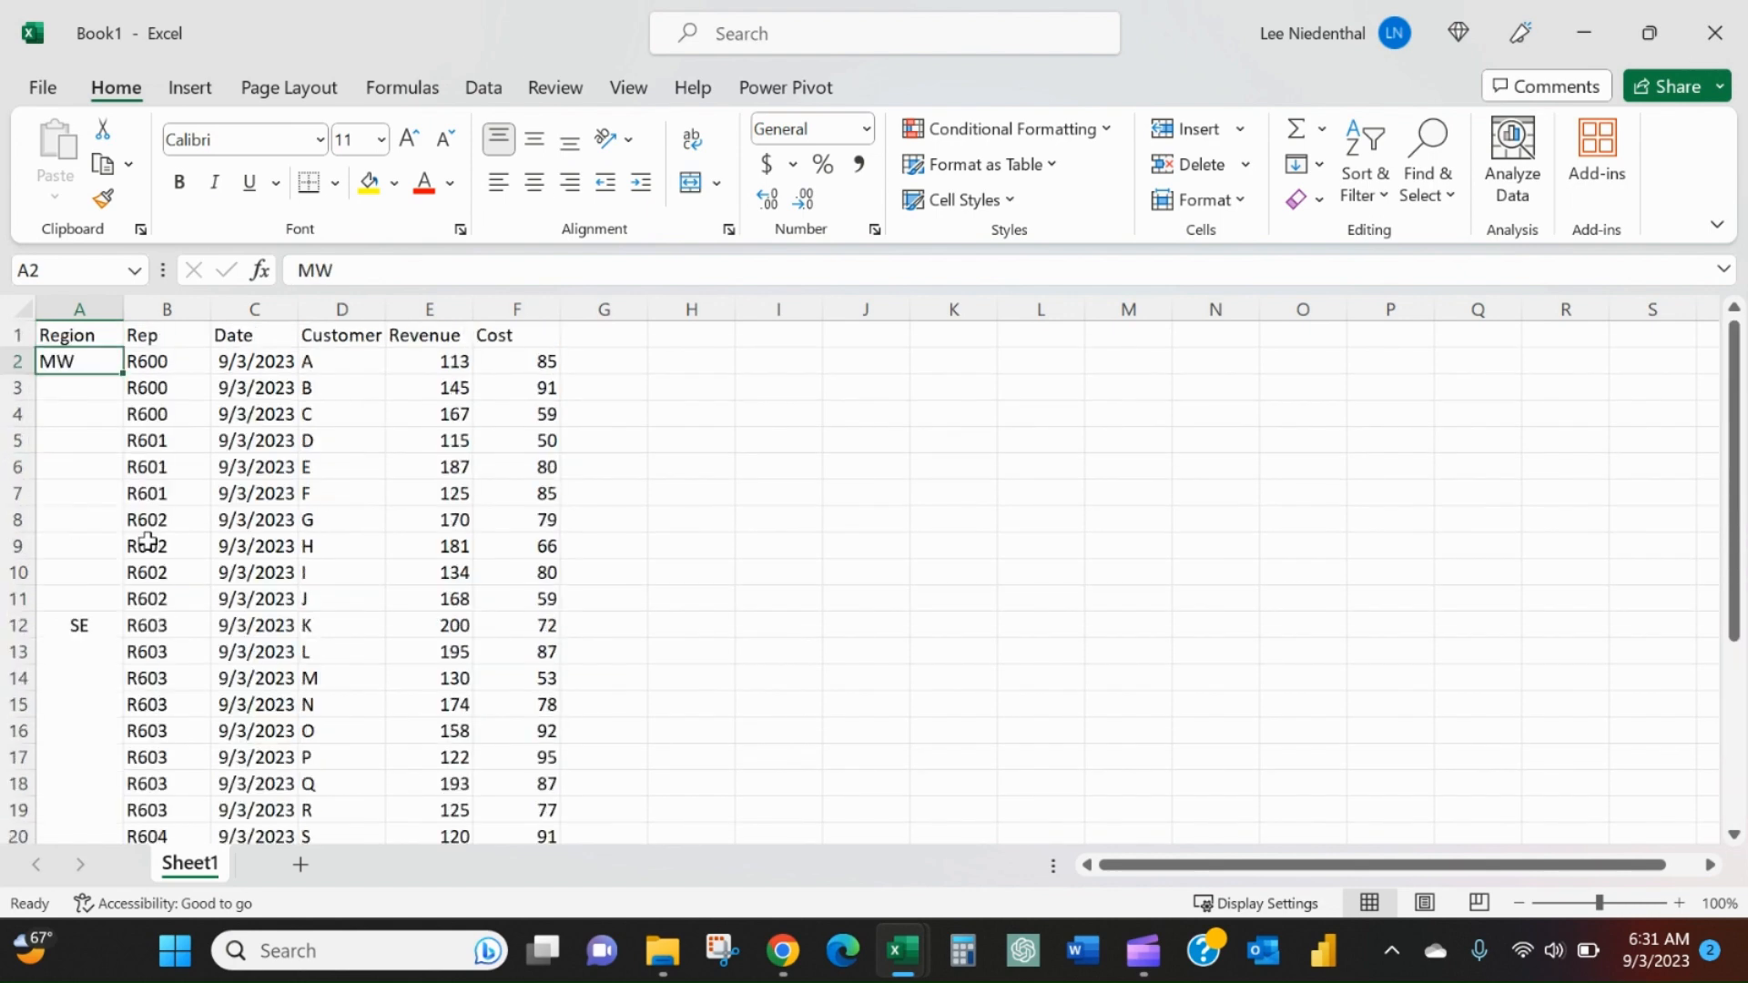
left_click(166, 413)
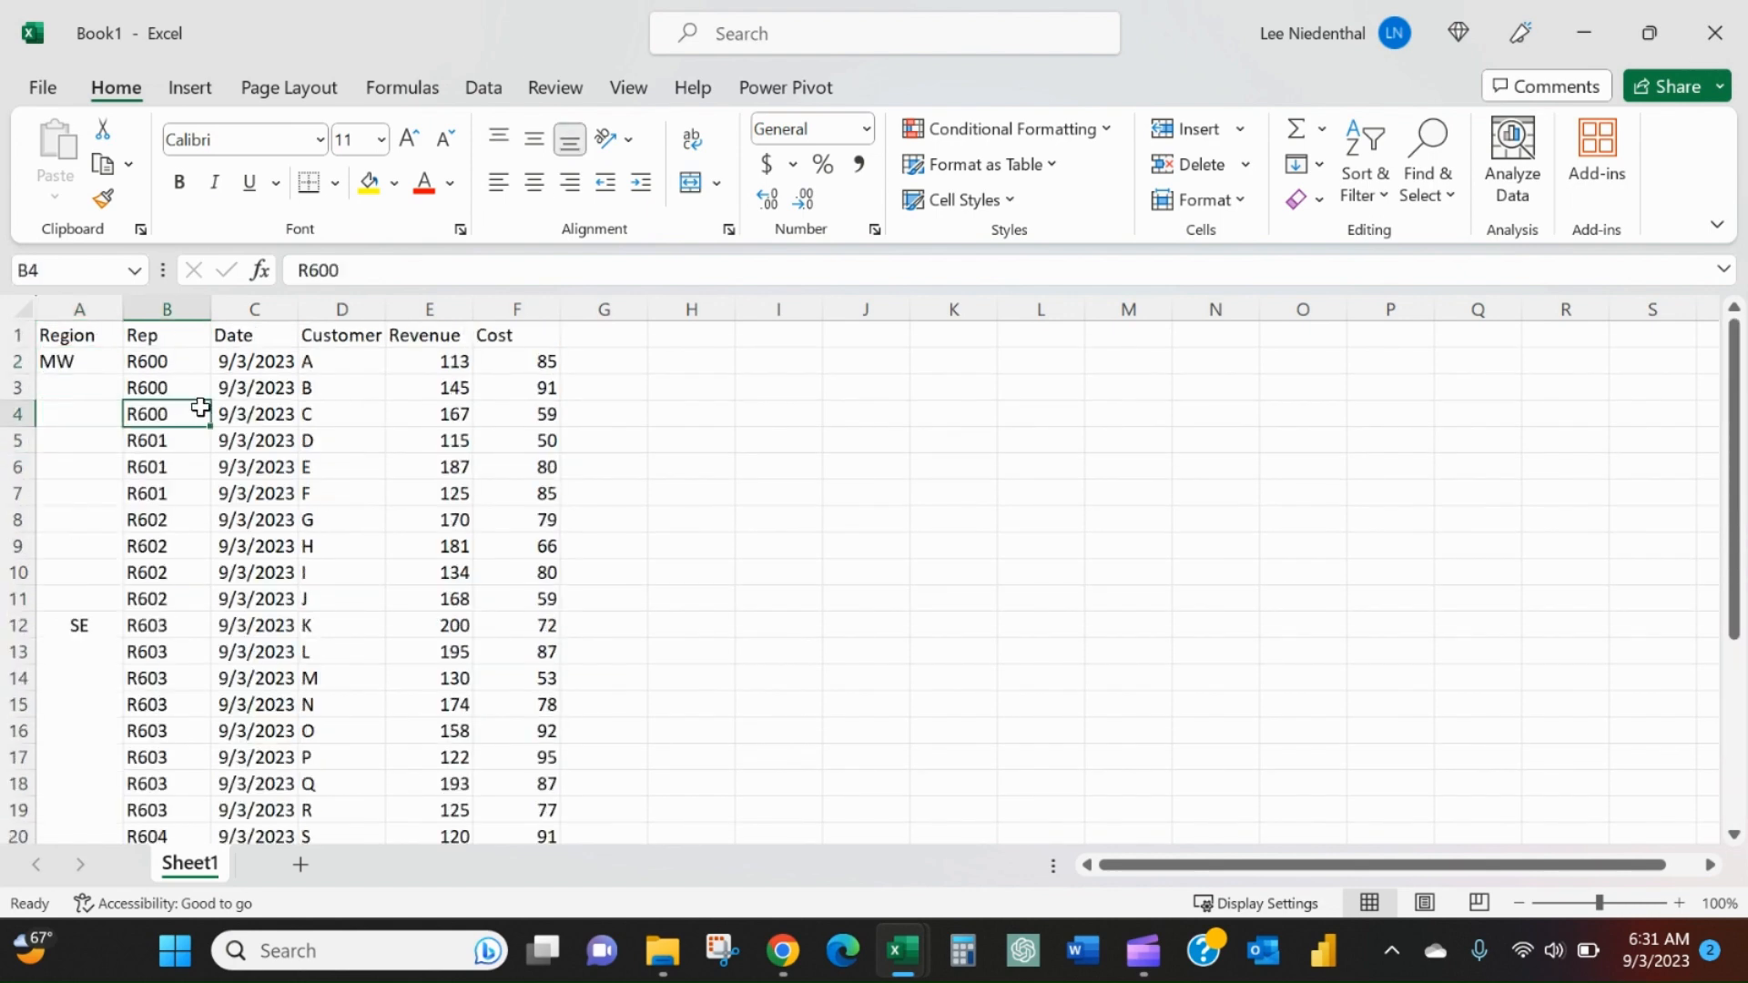
mouse_move(61, 392)
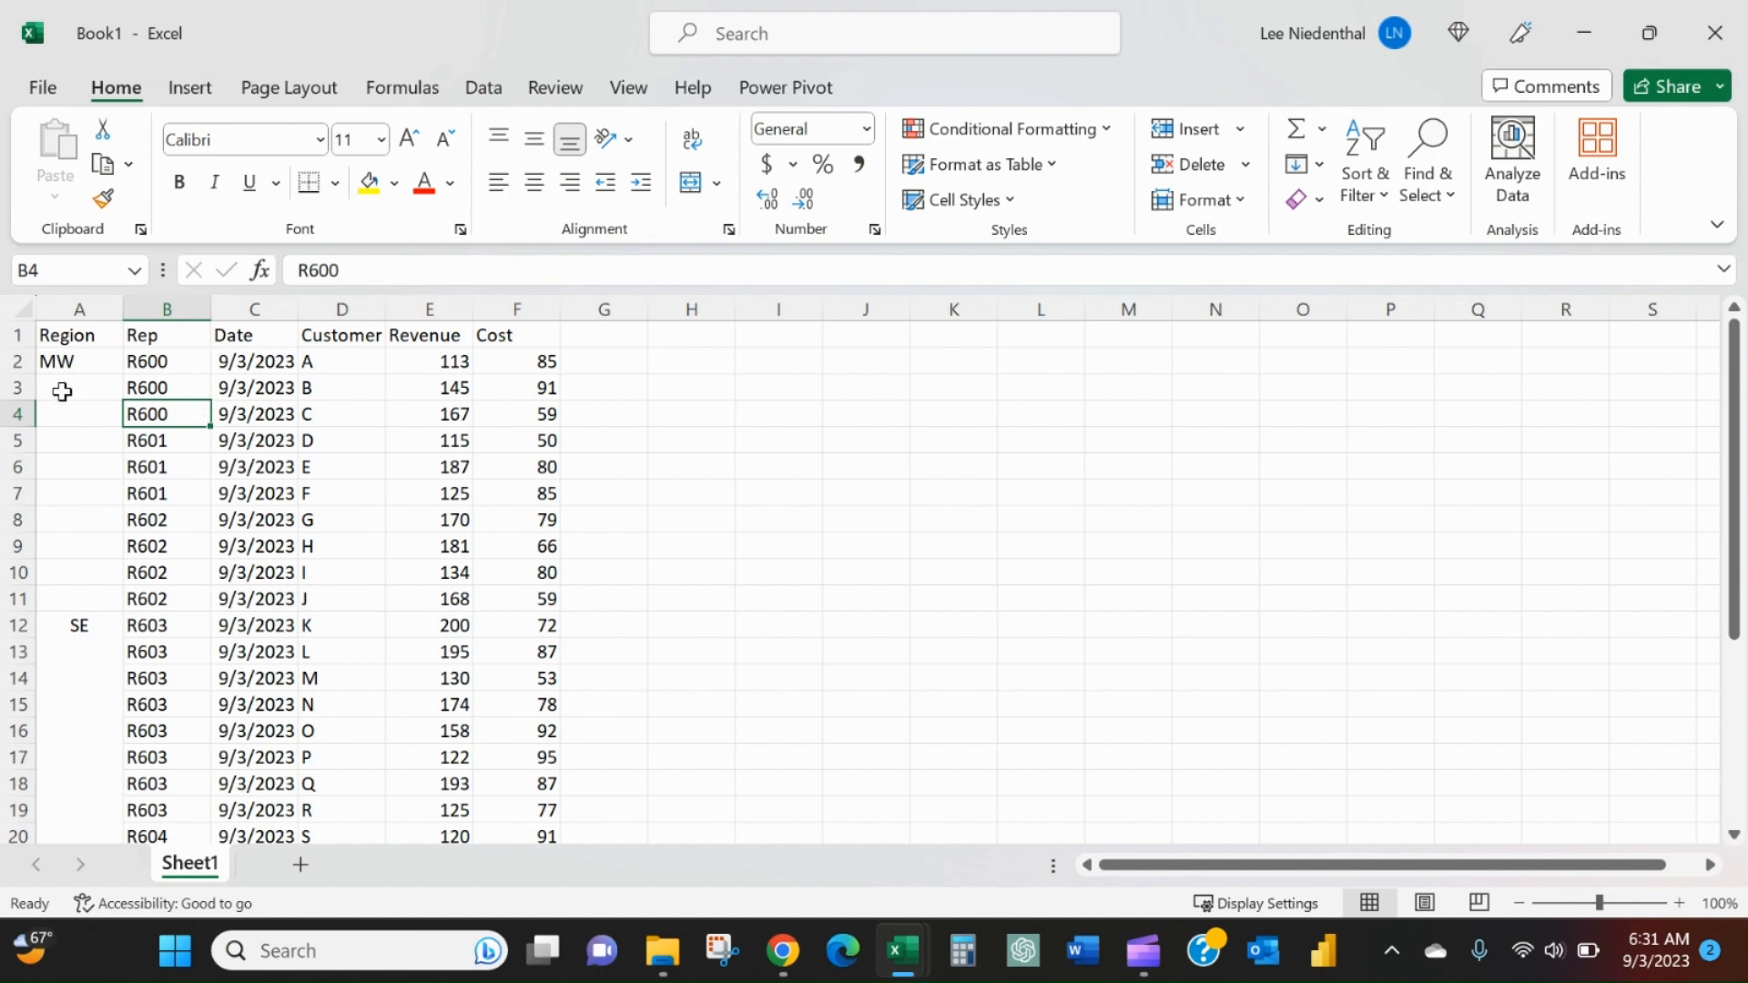
left_click(78, 387)
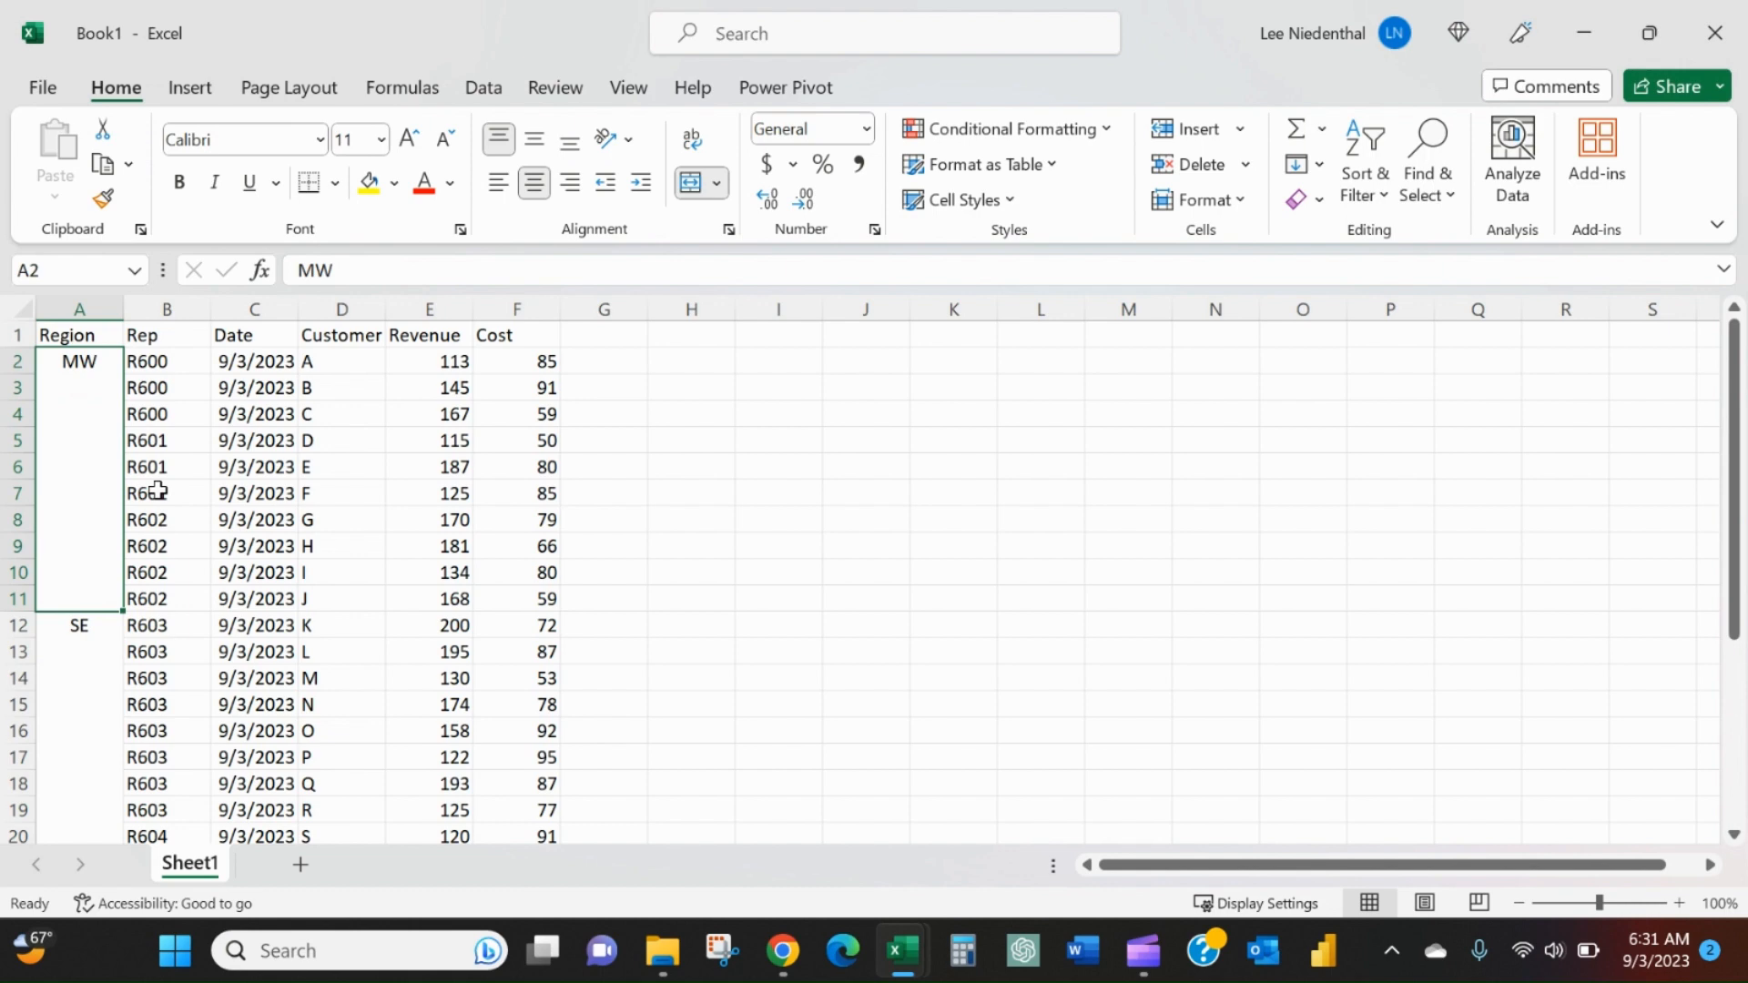
- Convert range A1:F31 into a banded table with headers, named Table2
left_click(165, 520)
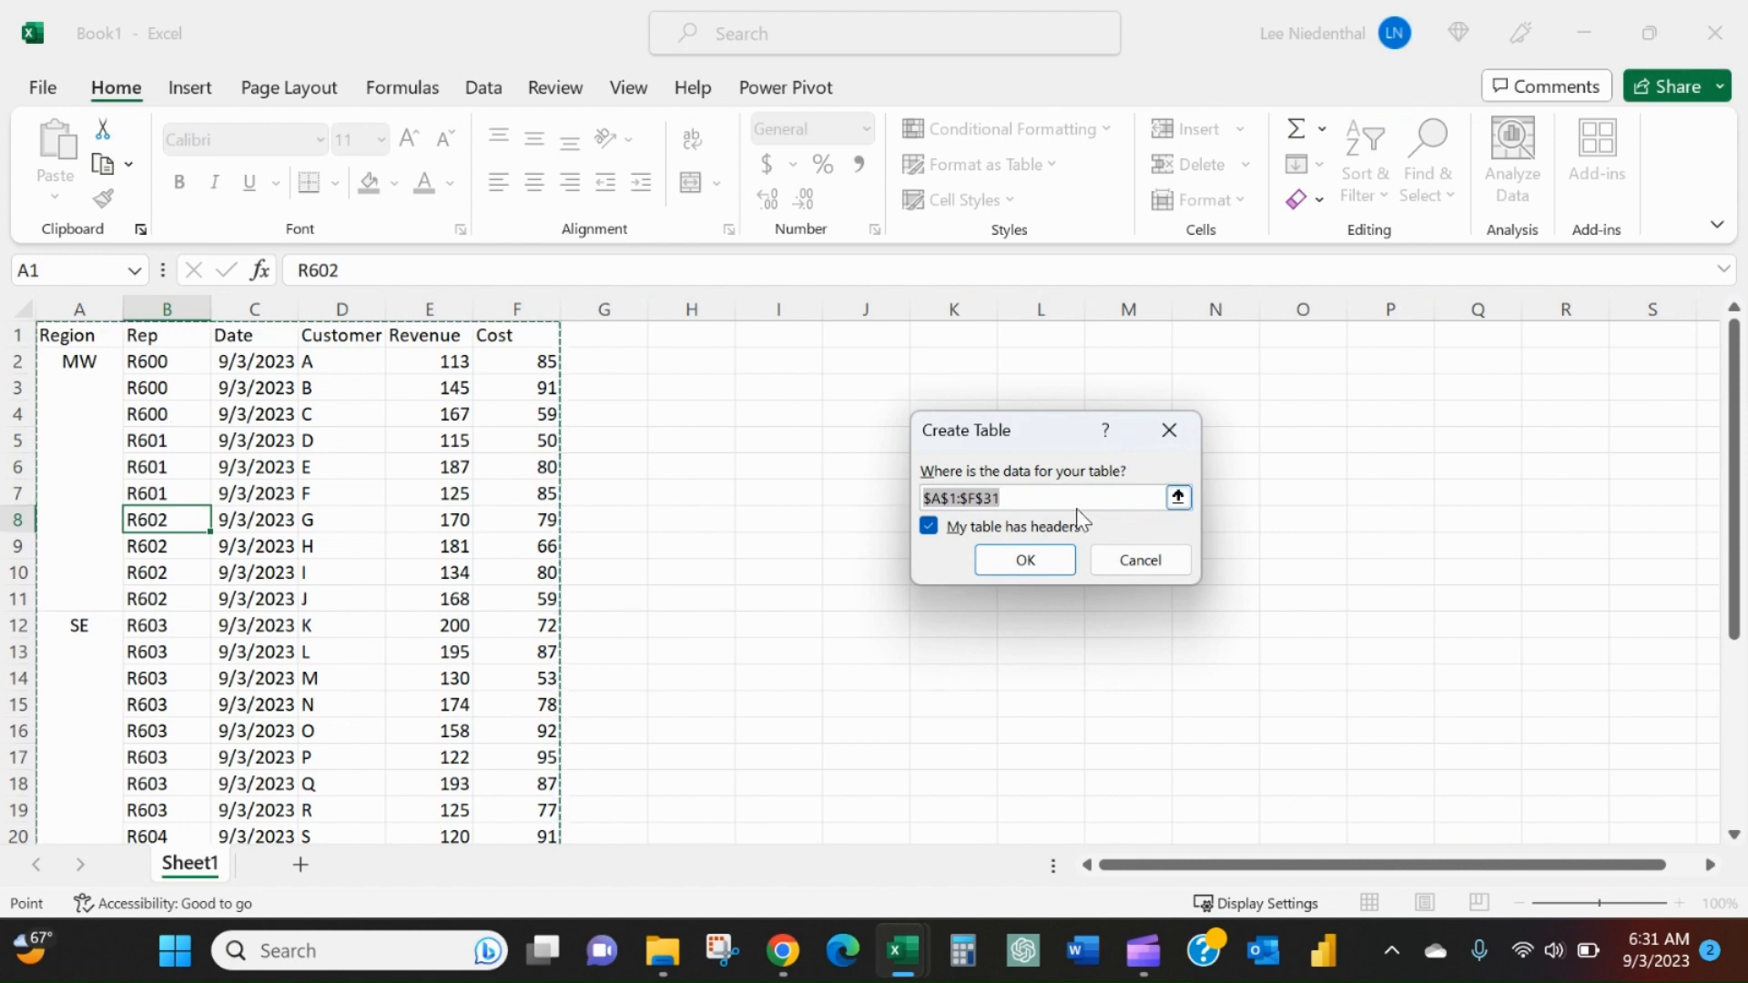
left_click(1023, 560)
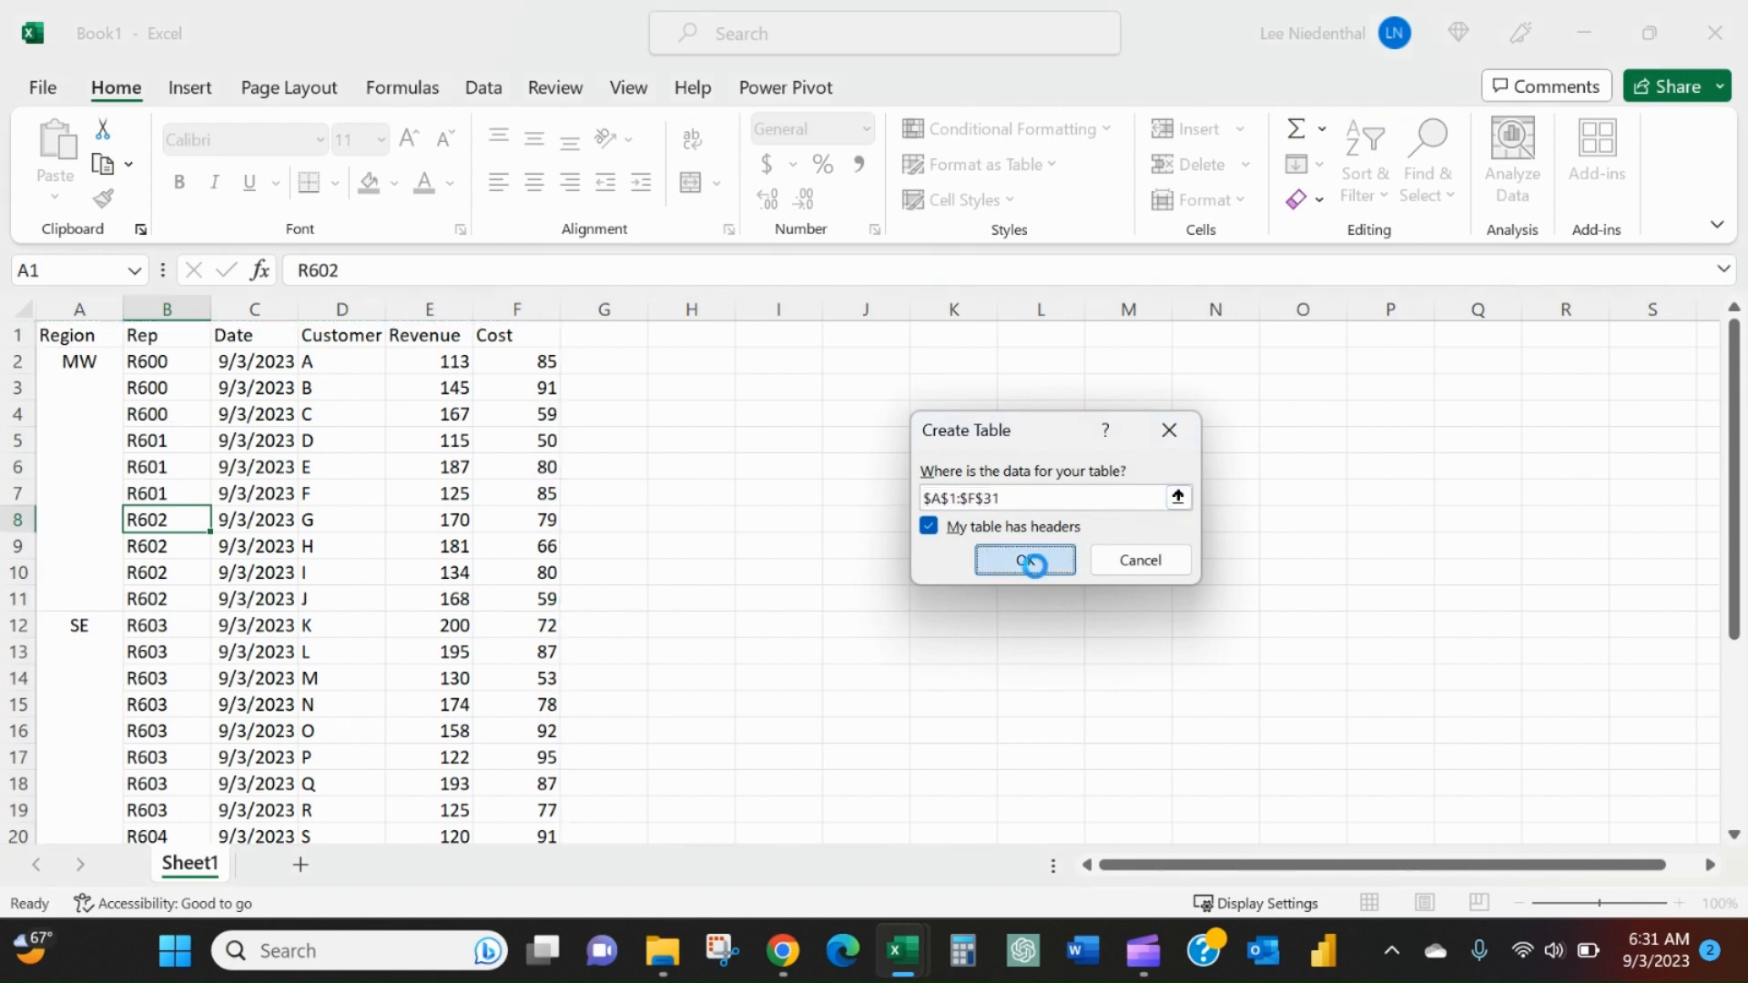
left_click(1022, 560)
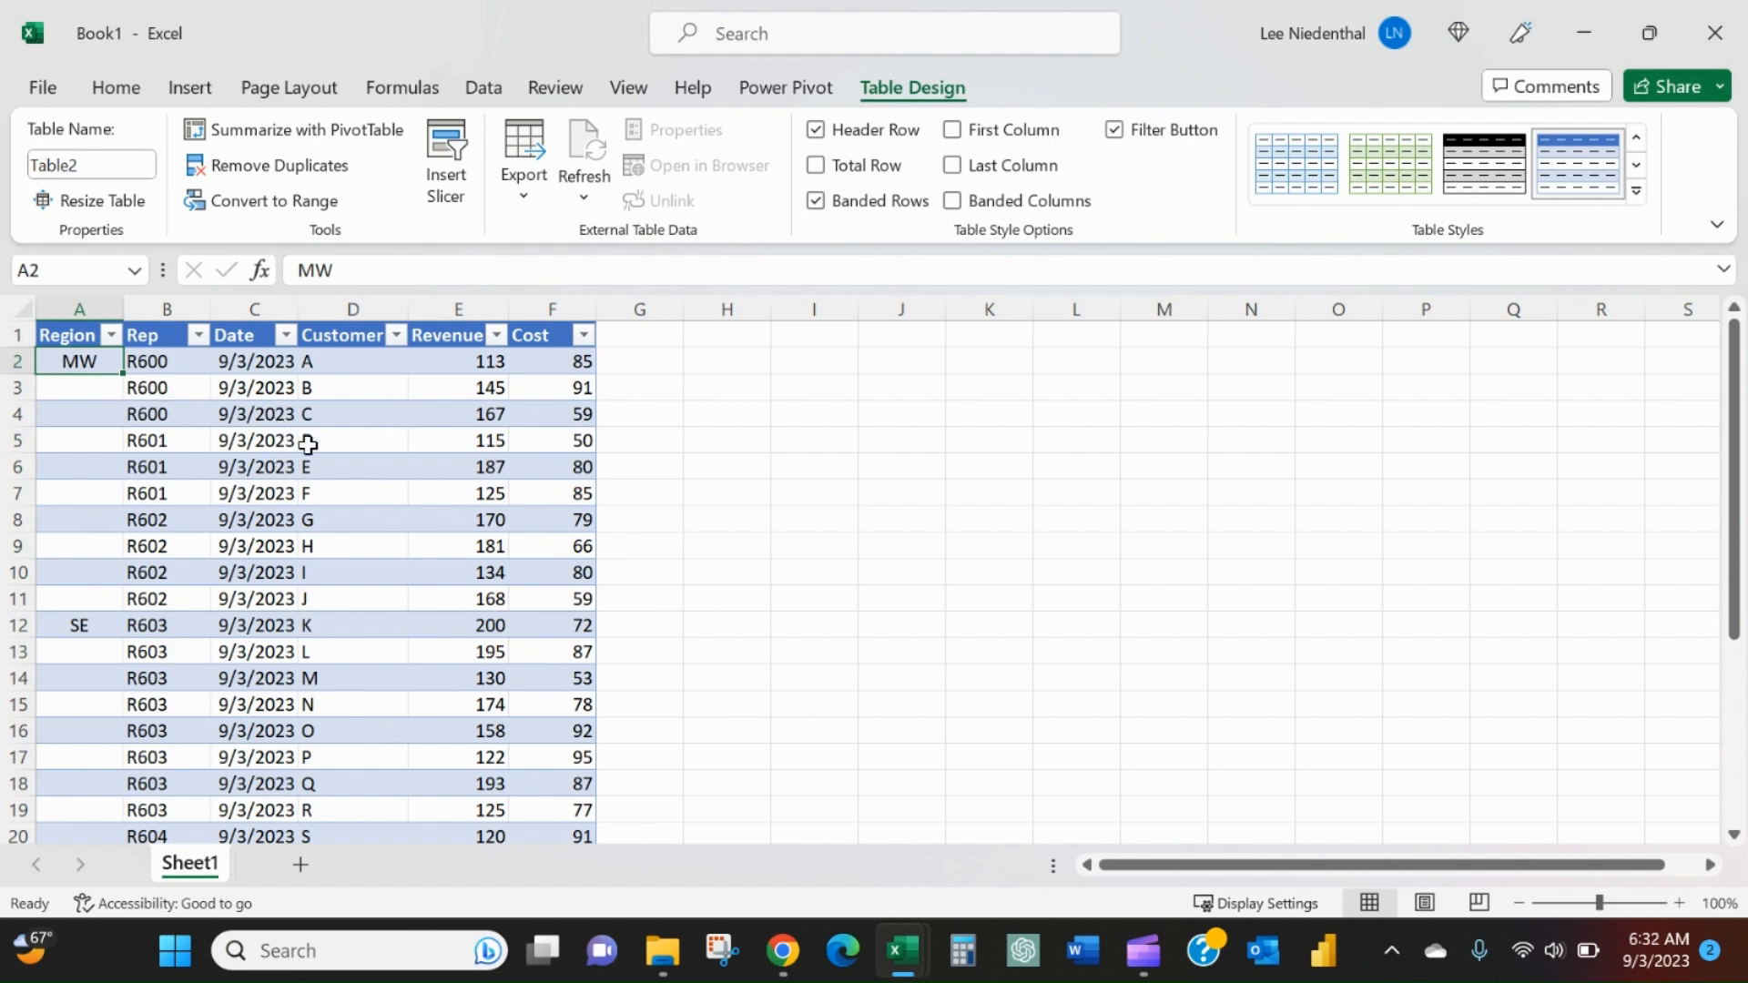
mouse_move(568, 457)
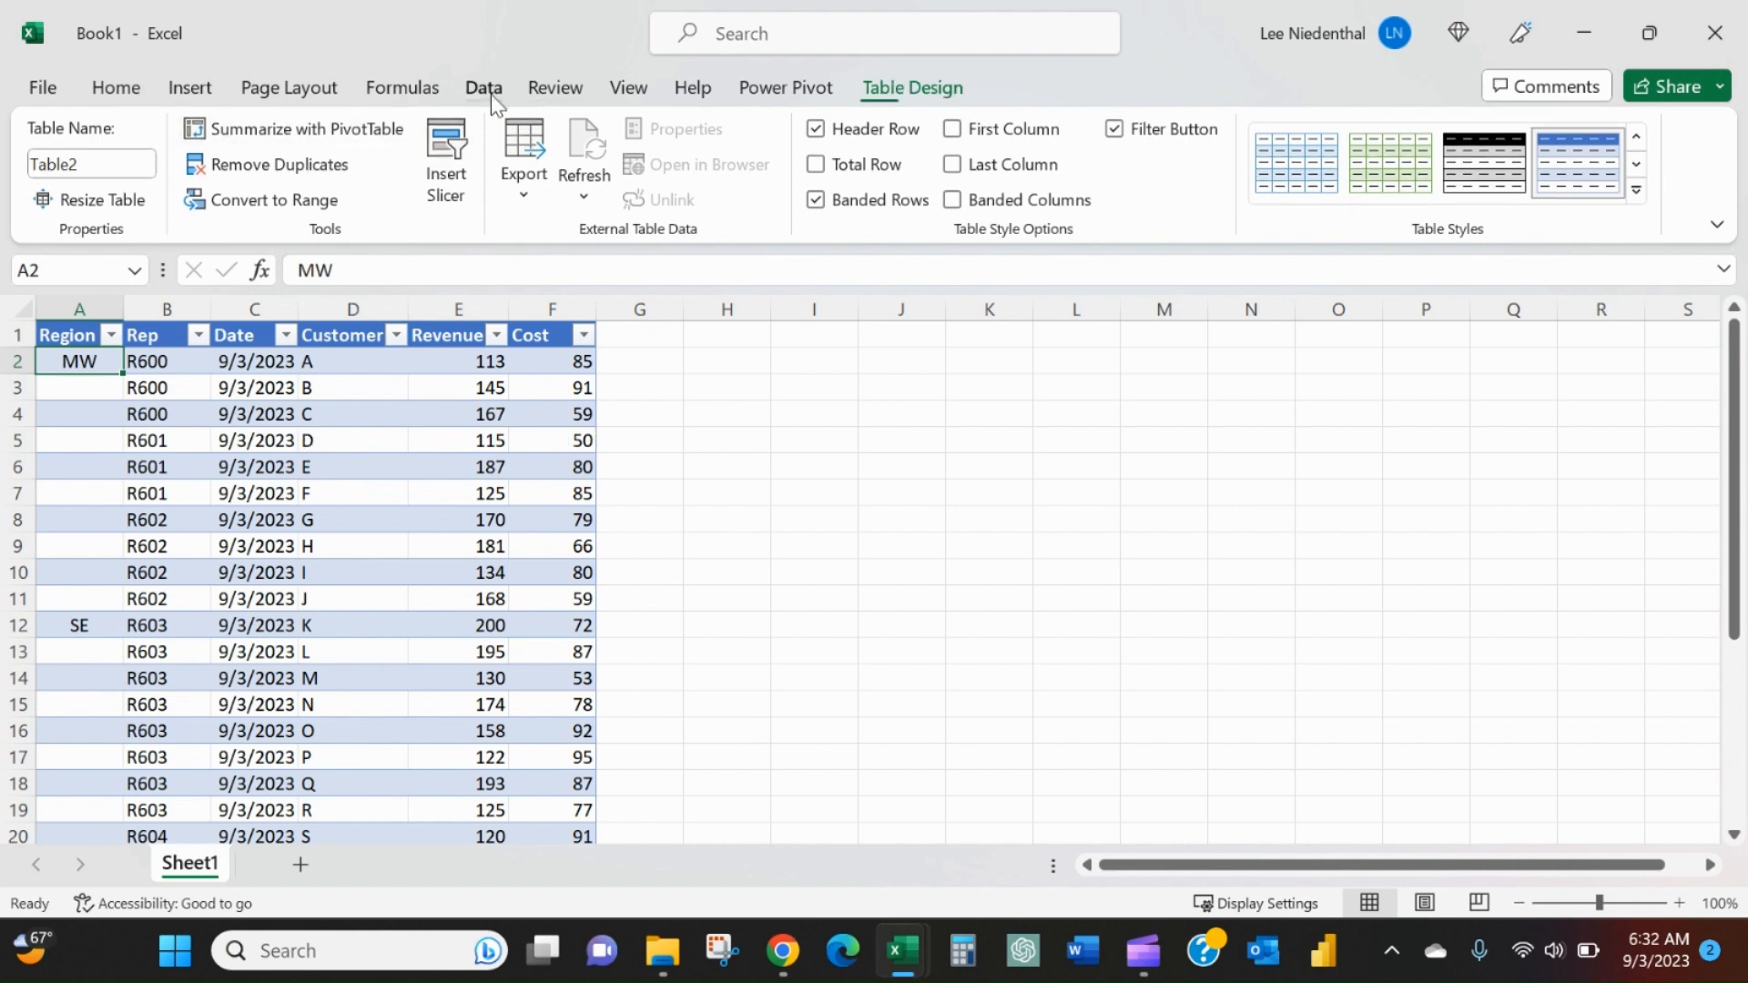
- Load Table2 into the Power Query Editor using From Table/Range
left_click(483, 88)
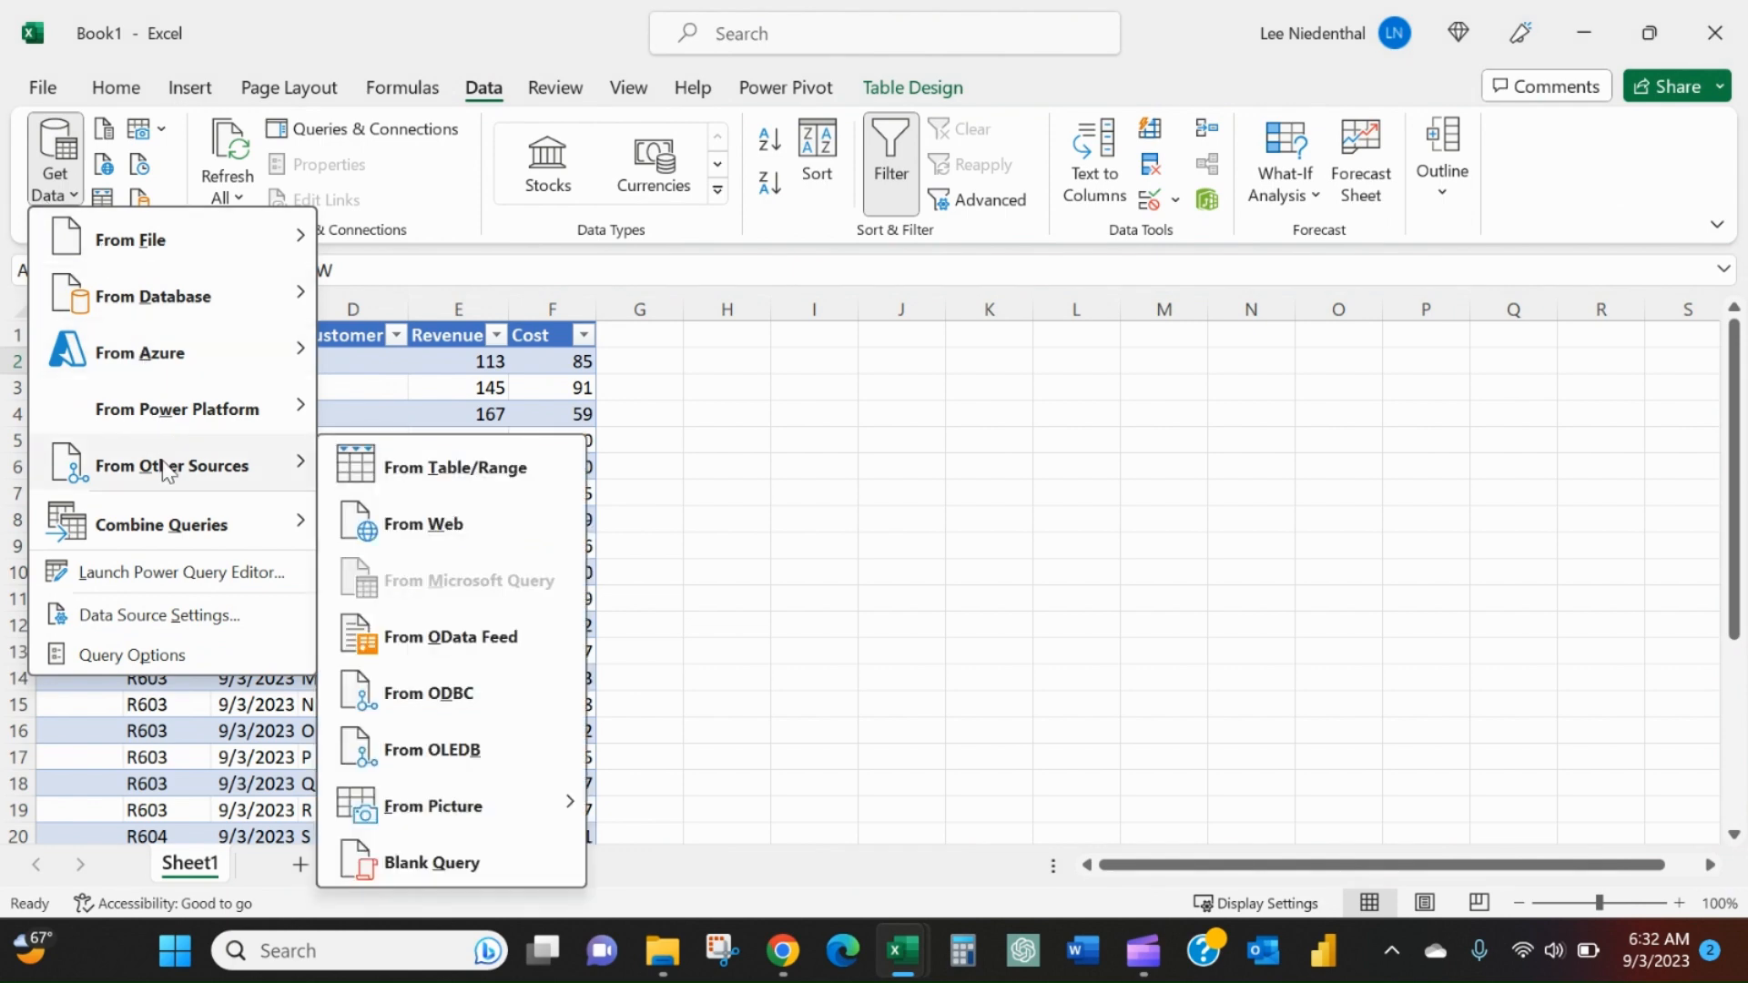
mouse_move(421, 525)
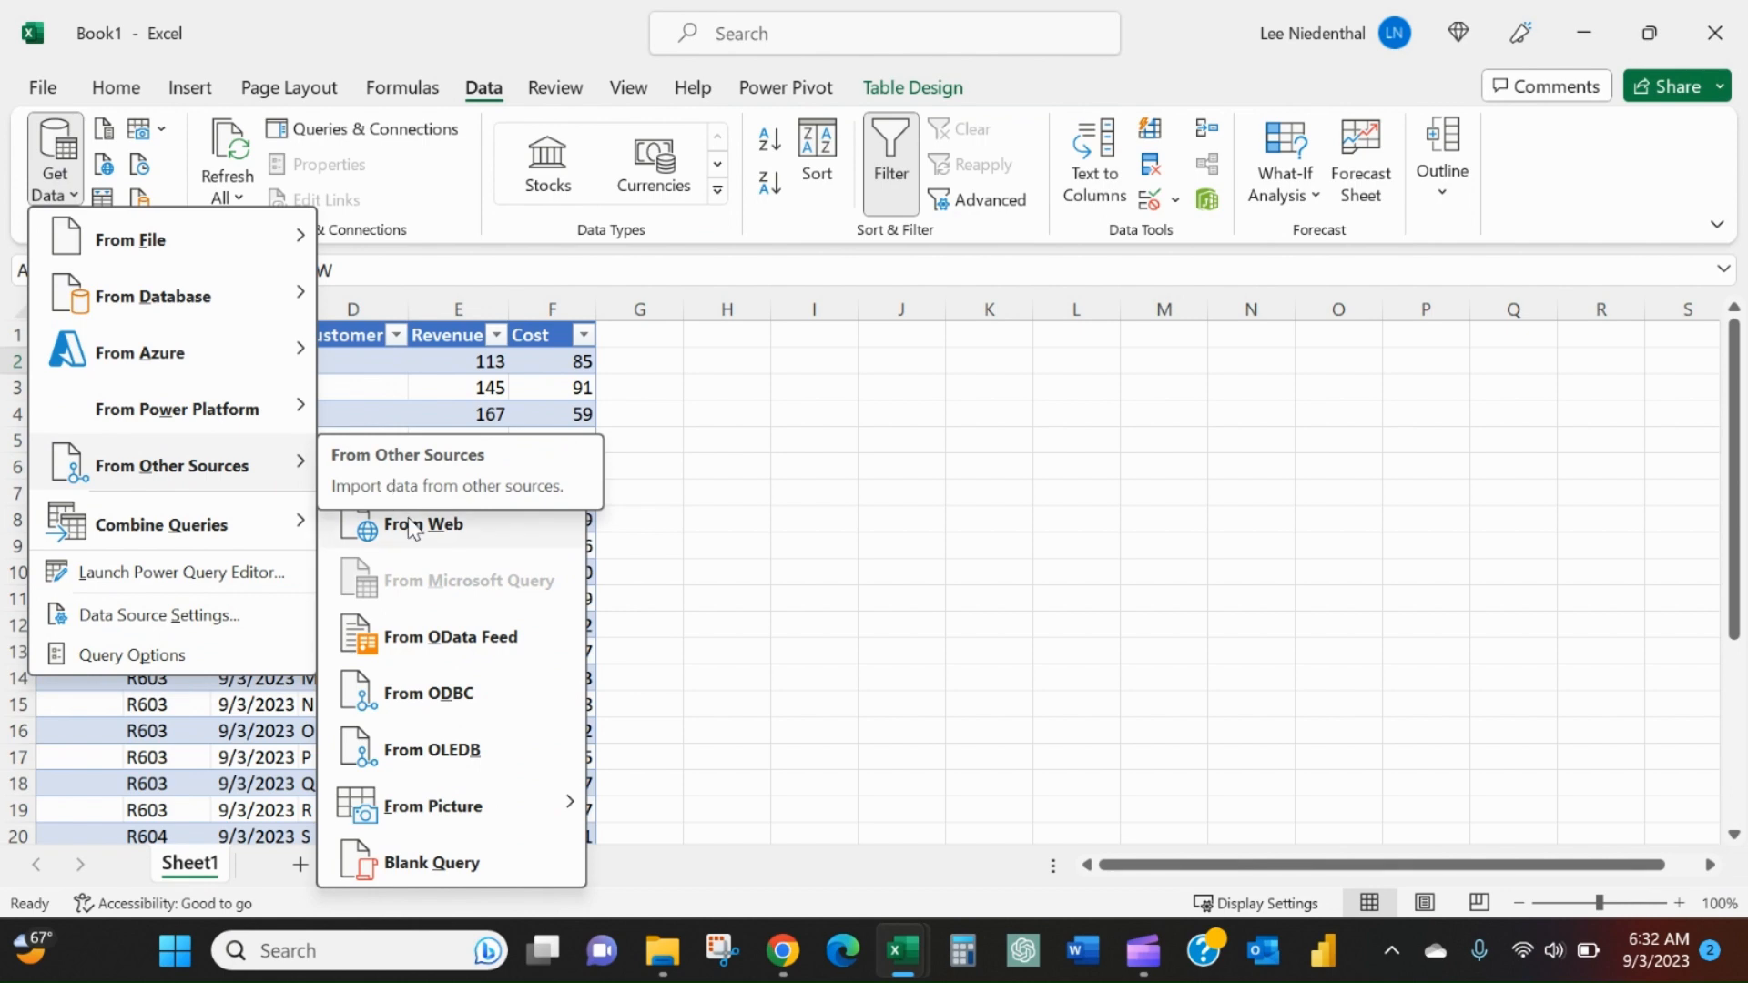
mouse_move(456, 467)
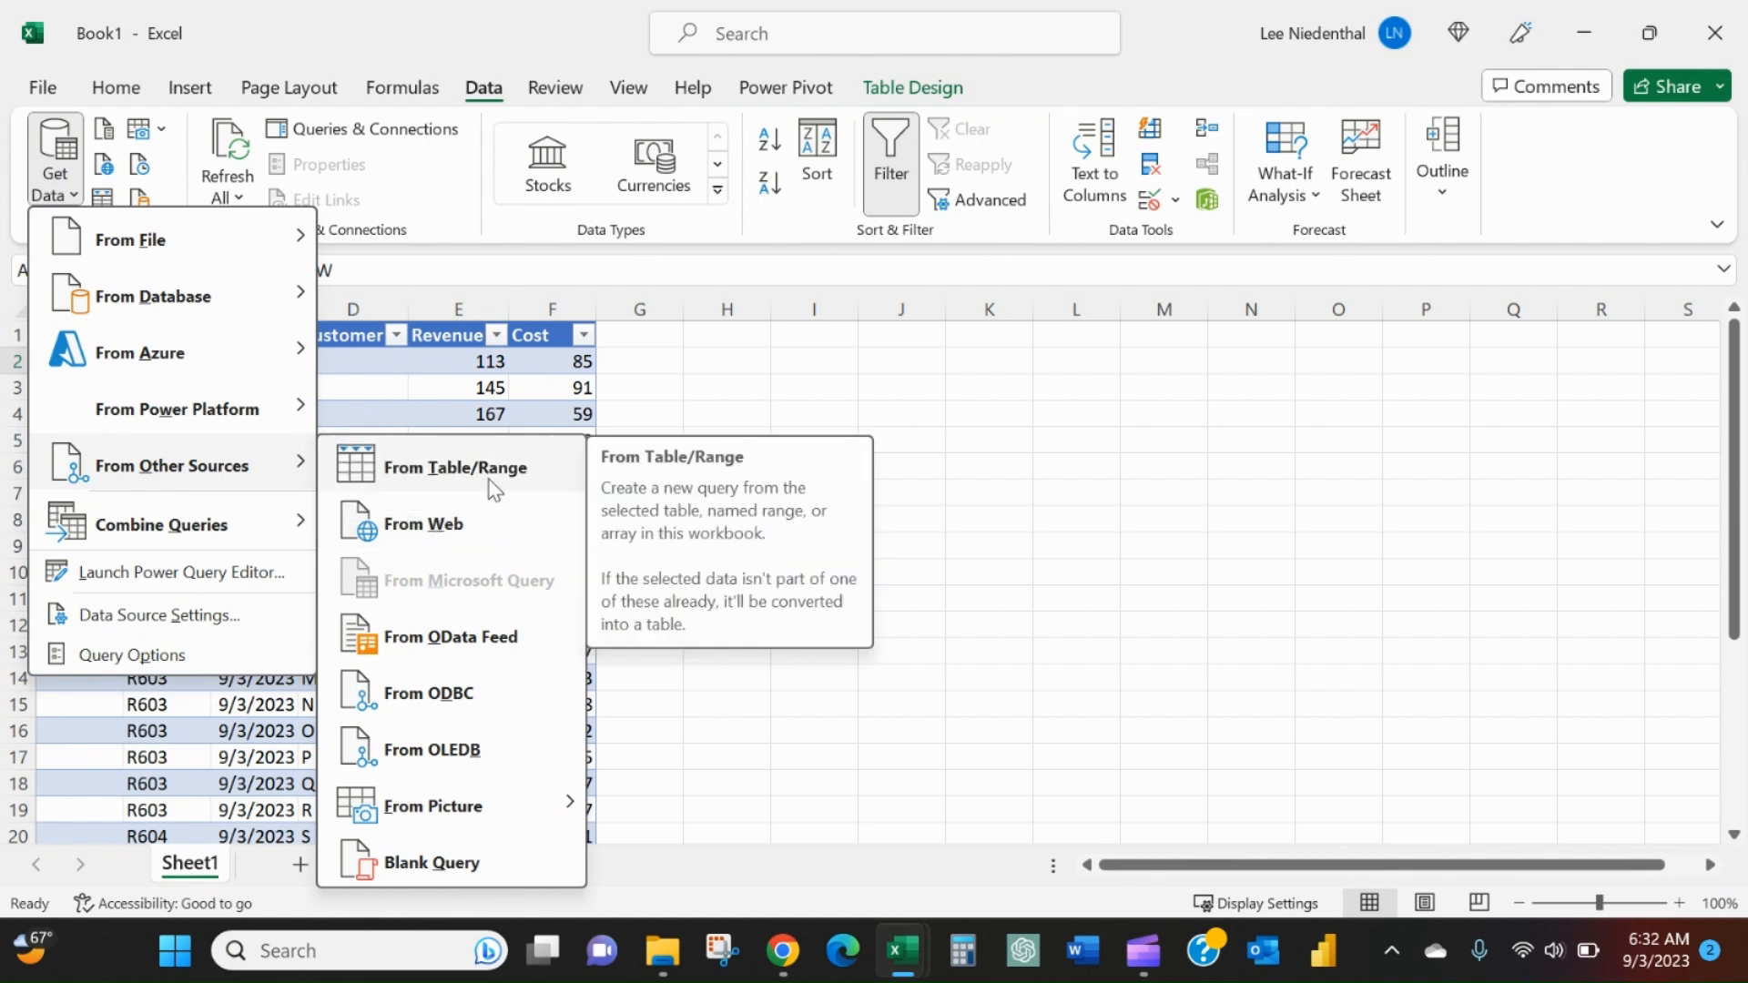
left_click(455, 467)
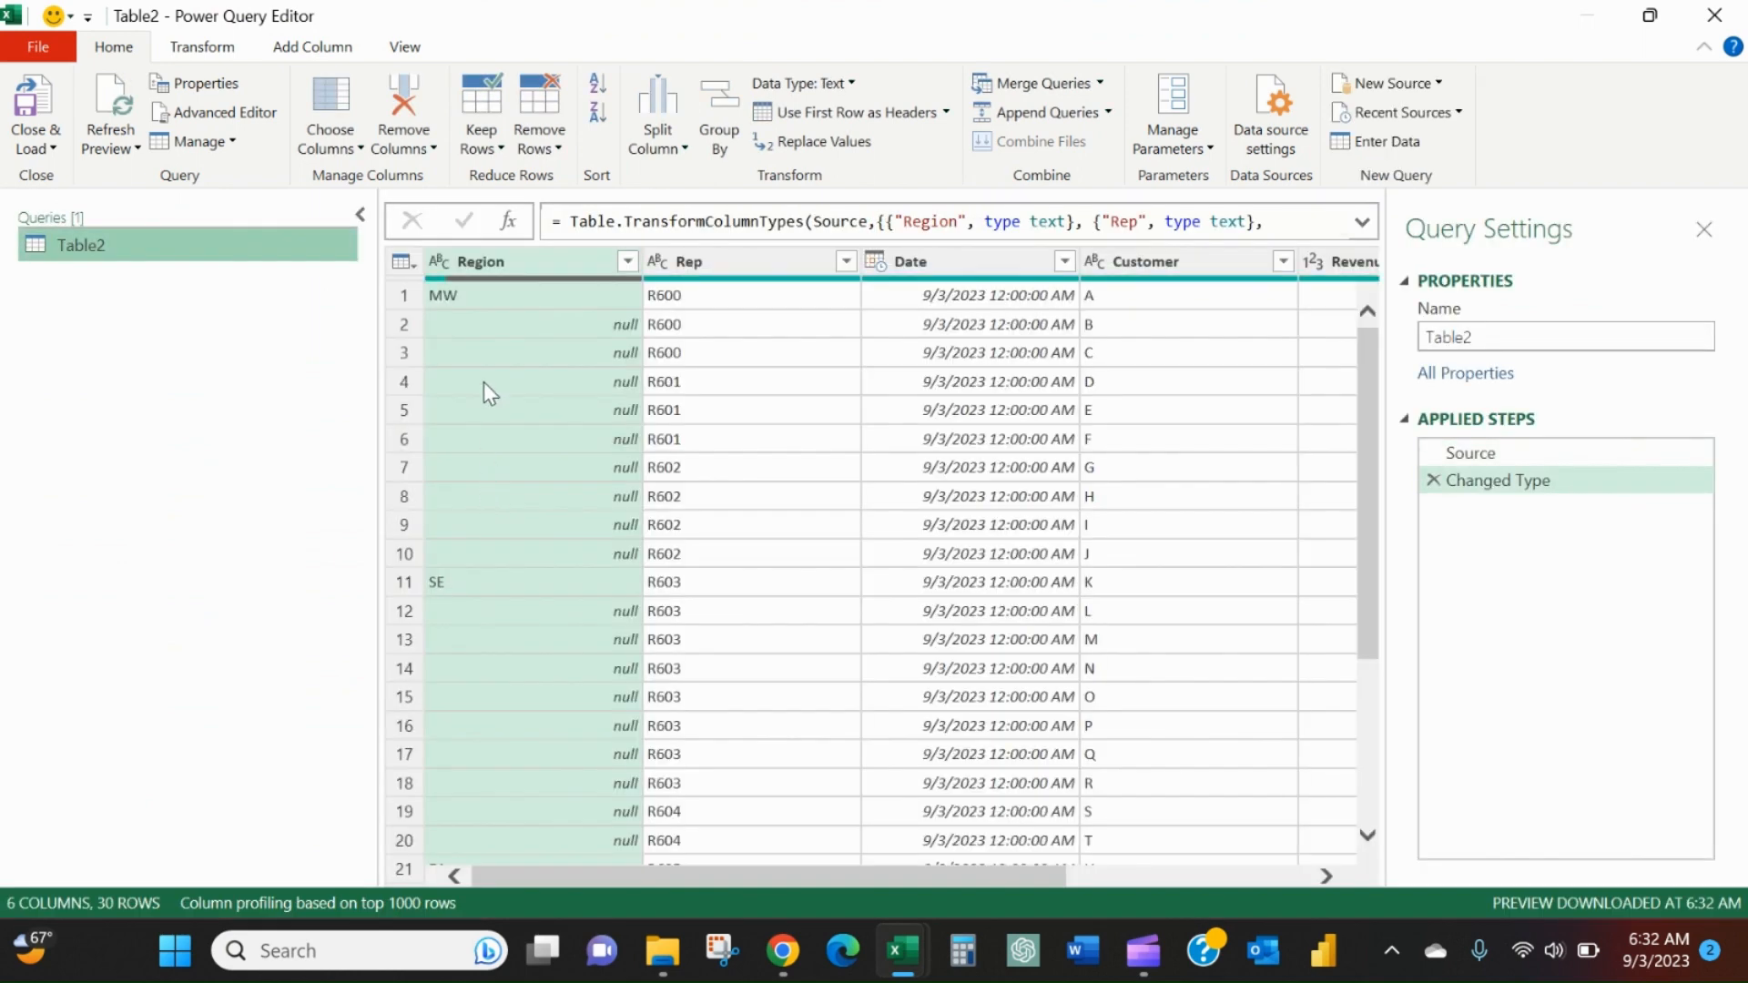
mouse_move(511, 303)
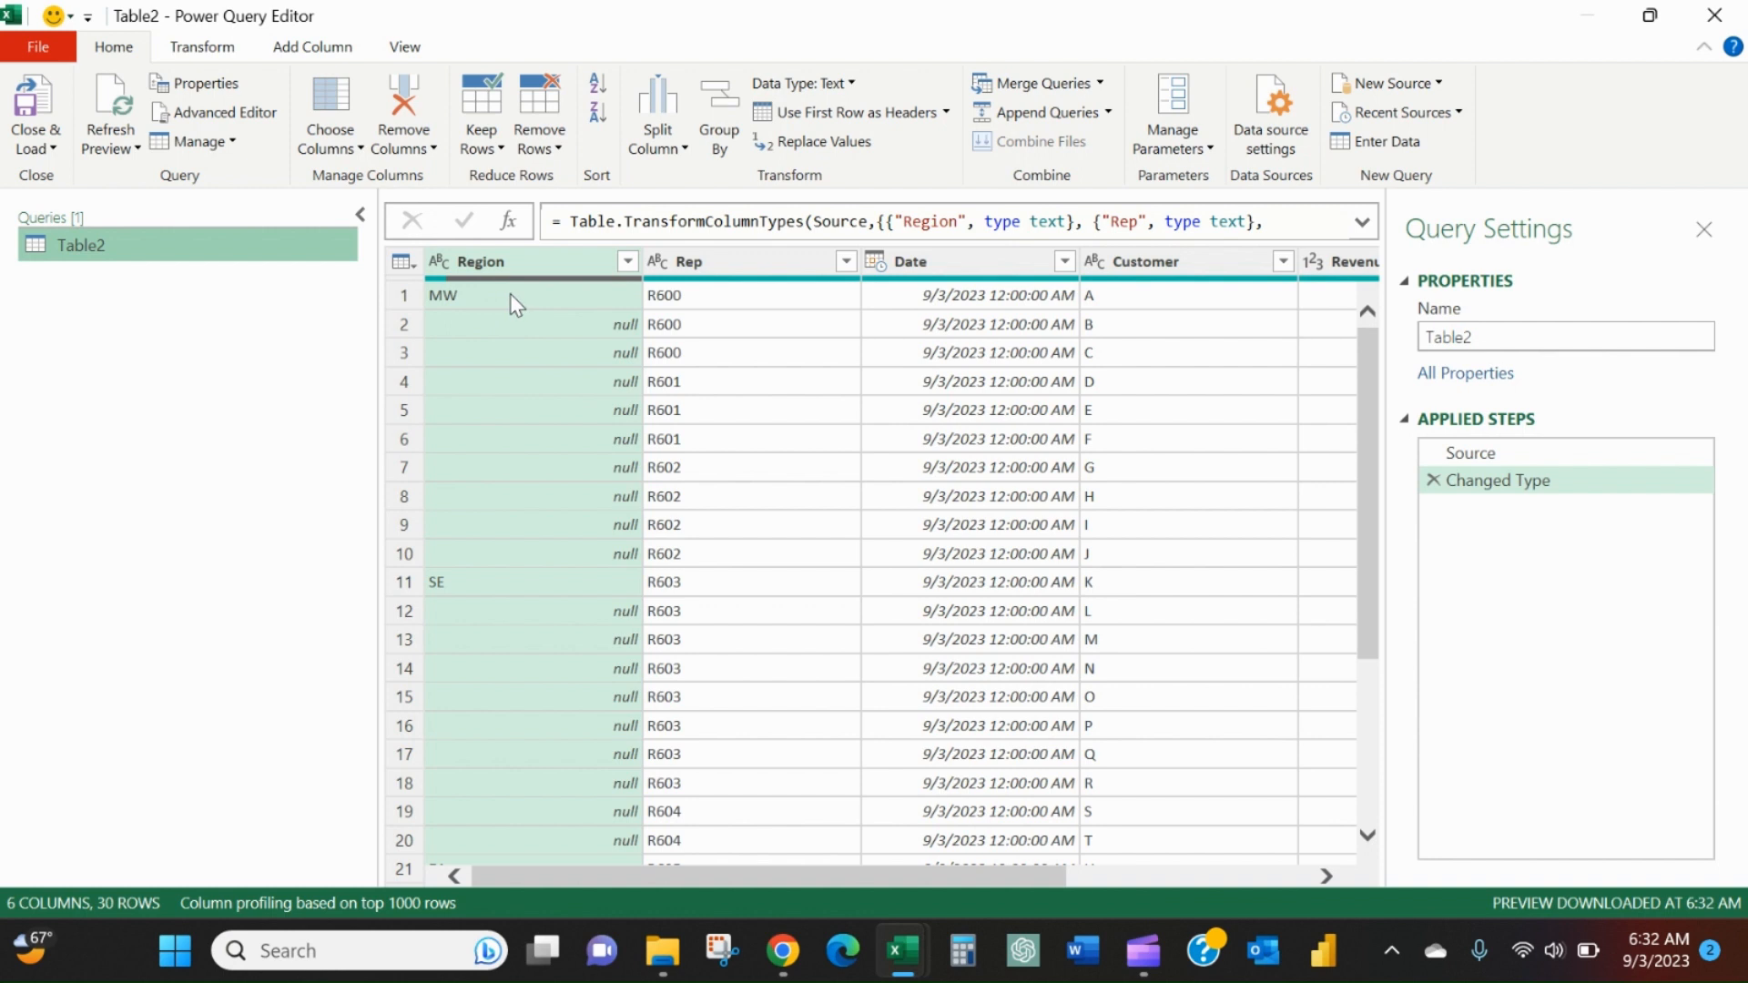
mouse_move(571, 373)
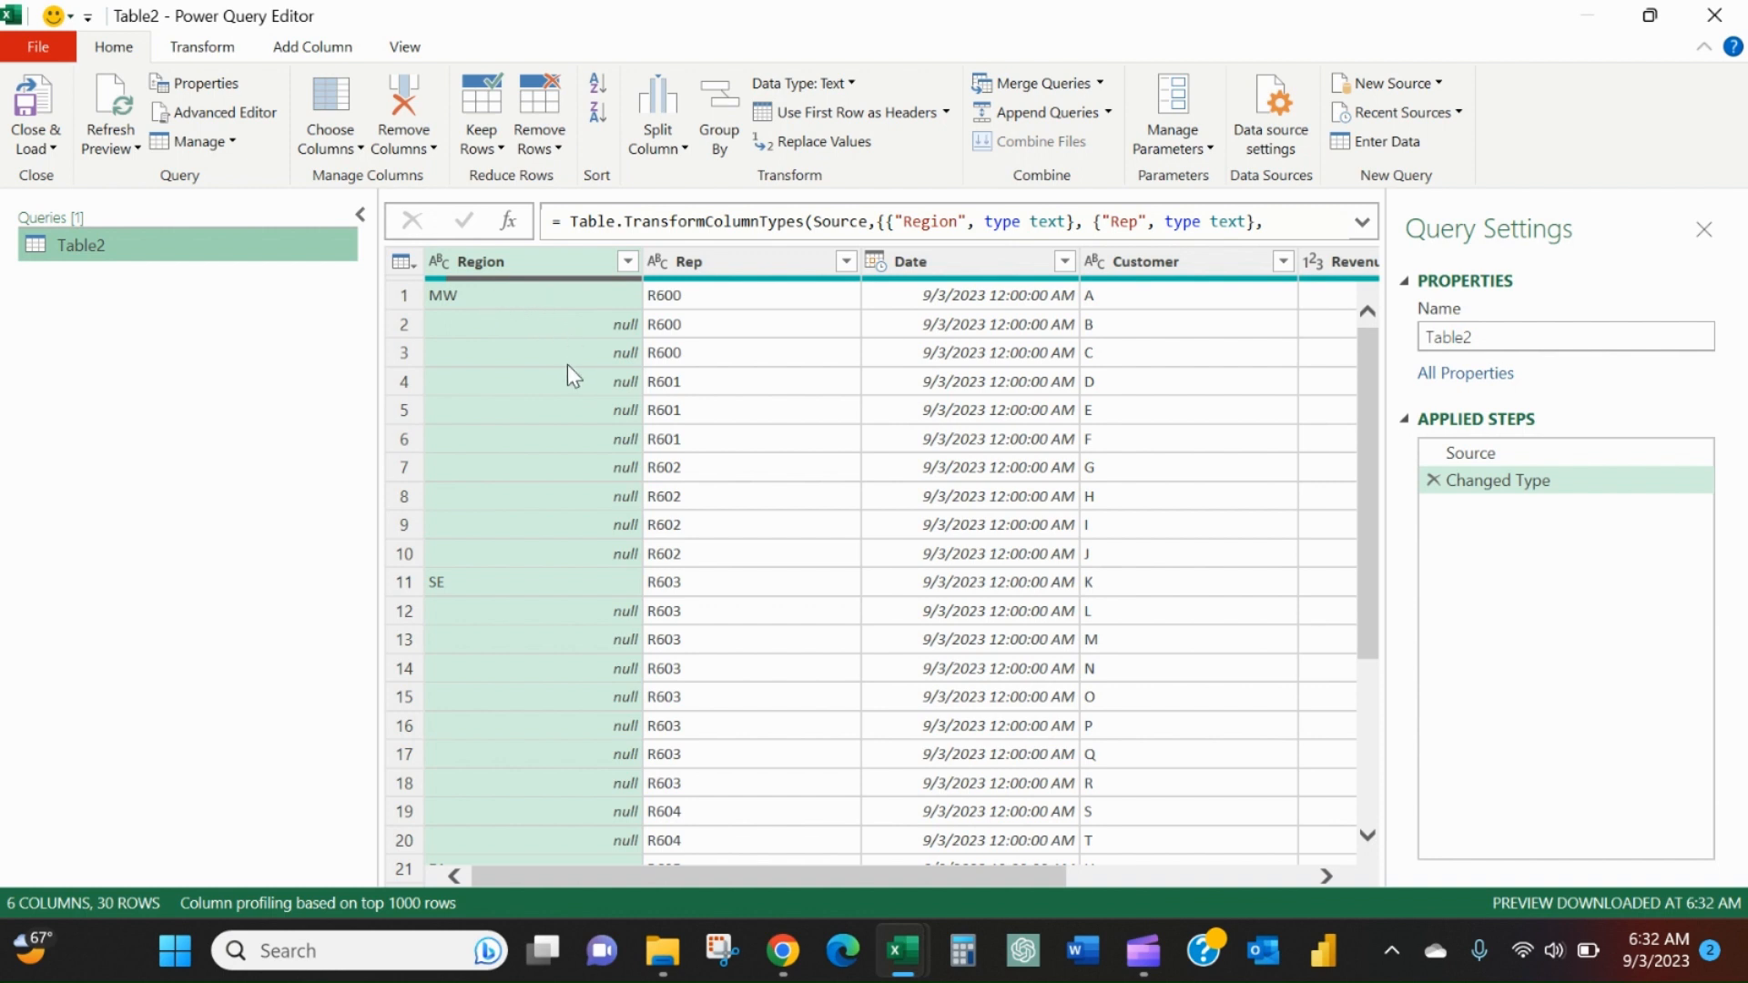
mouse_move(557, 589)
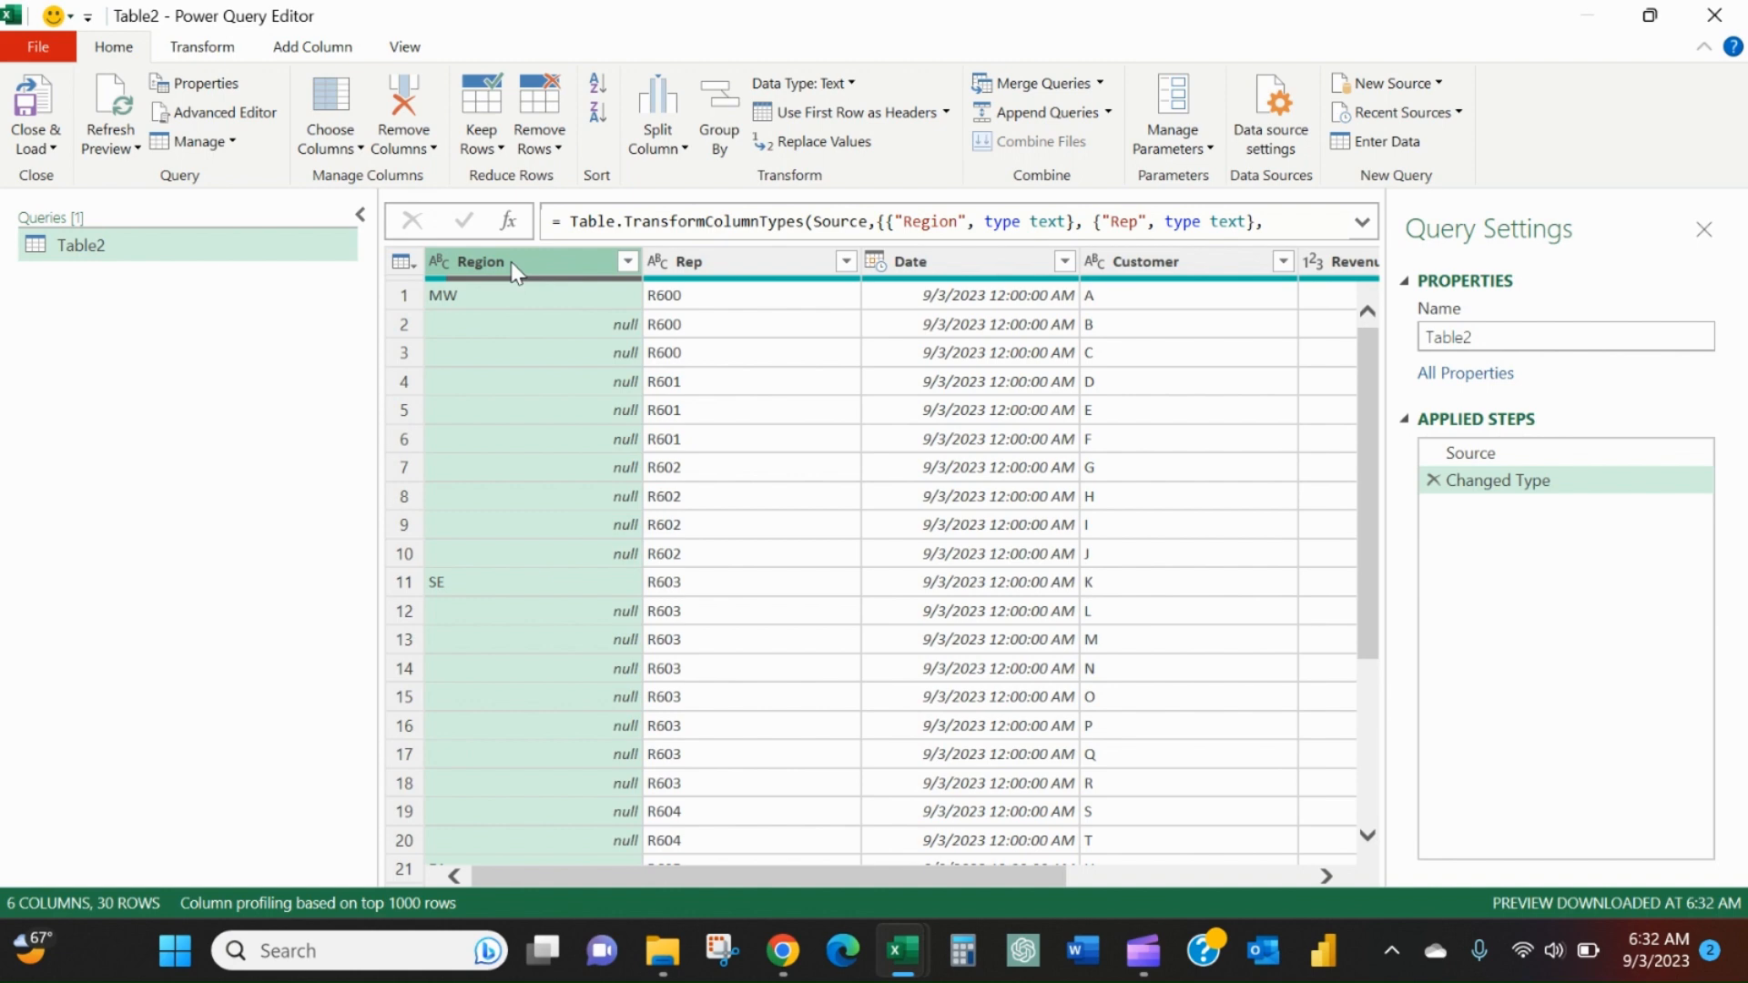
- Fill the Region column's nulls down and Close & Load the query into Excel
right_click(513, 261)
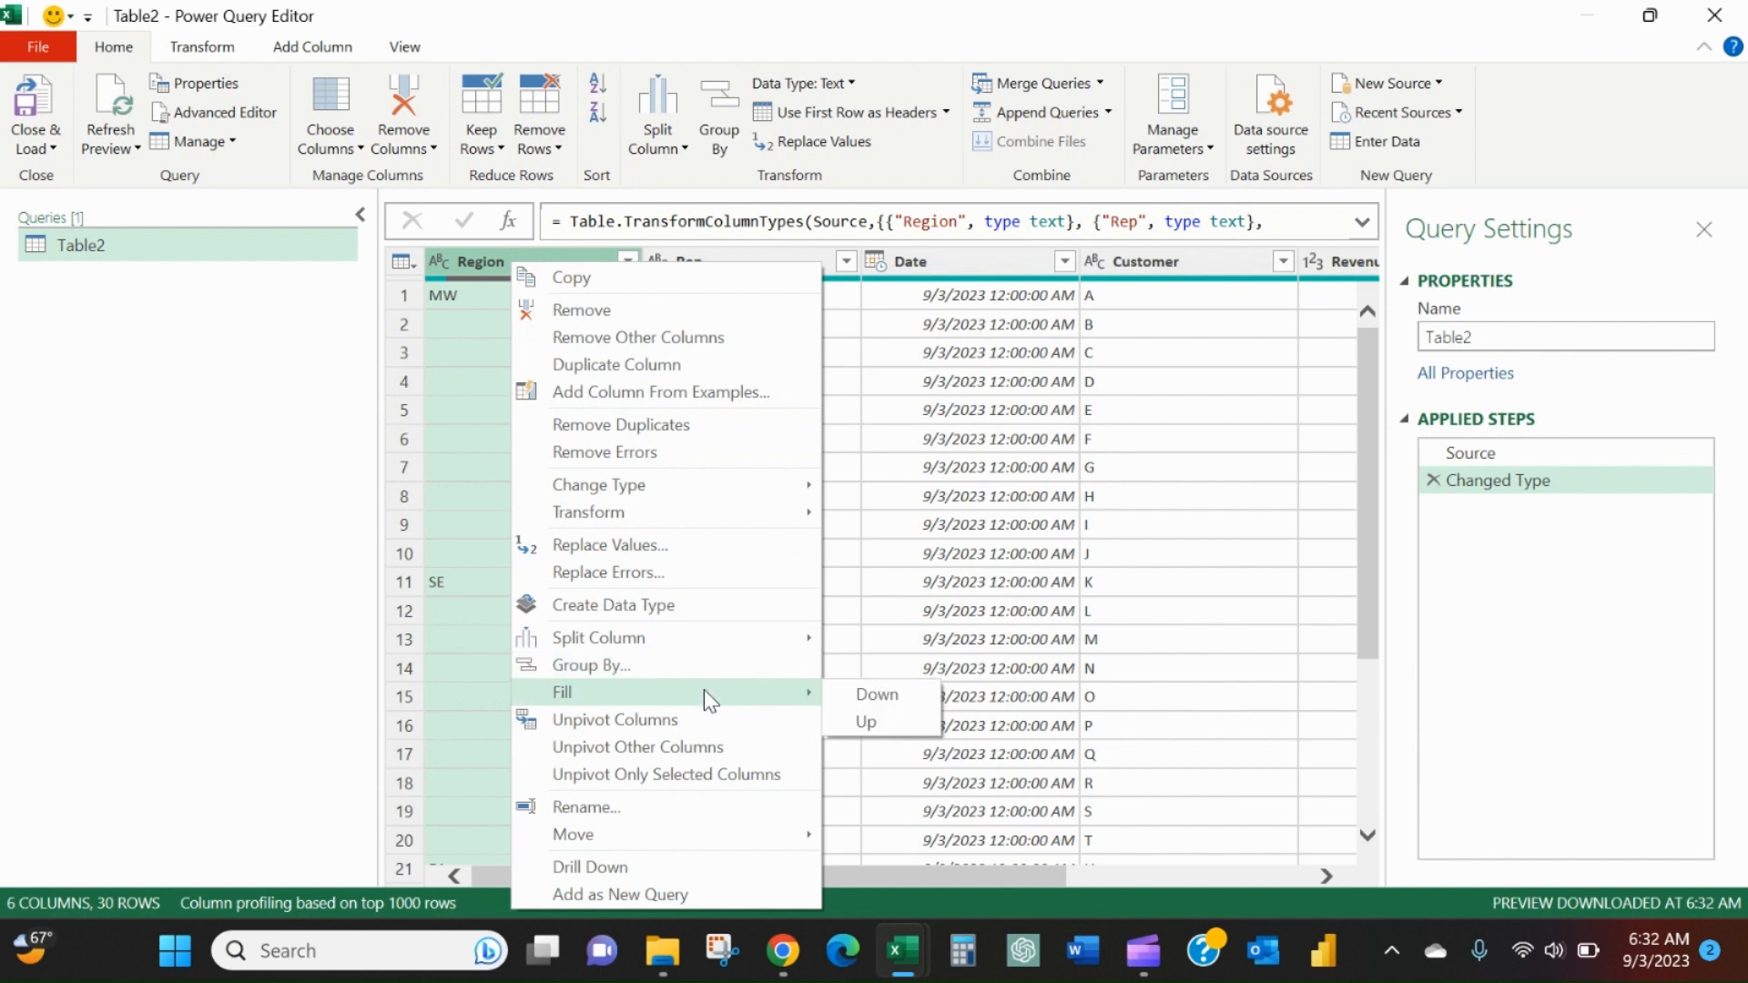
mouse_move(876, 694)
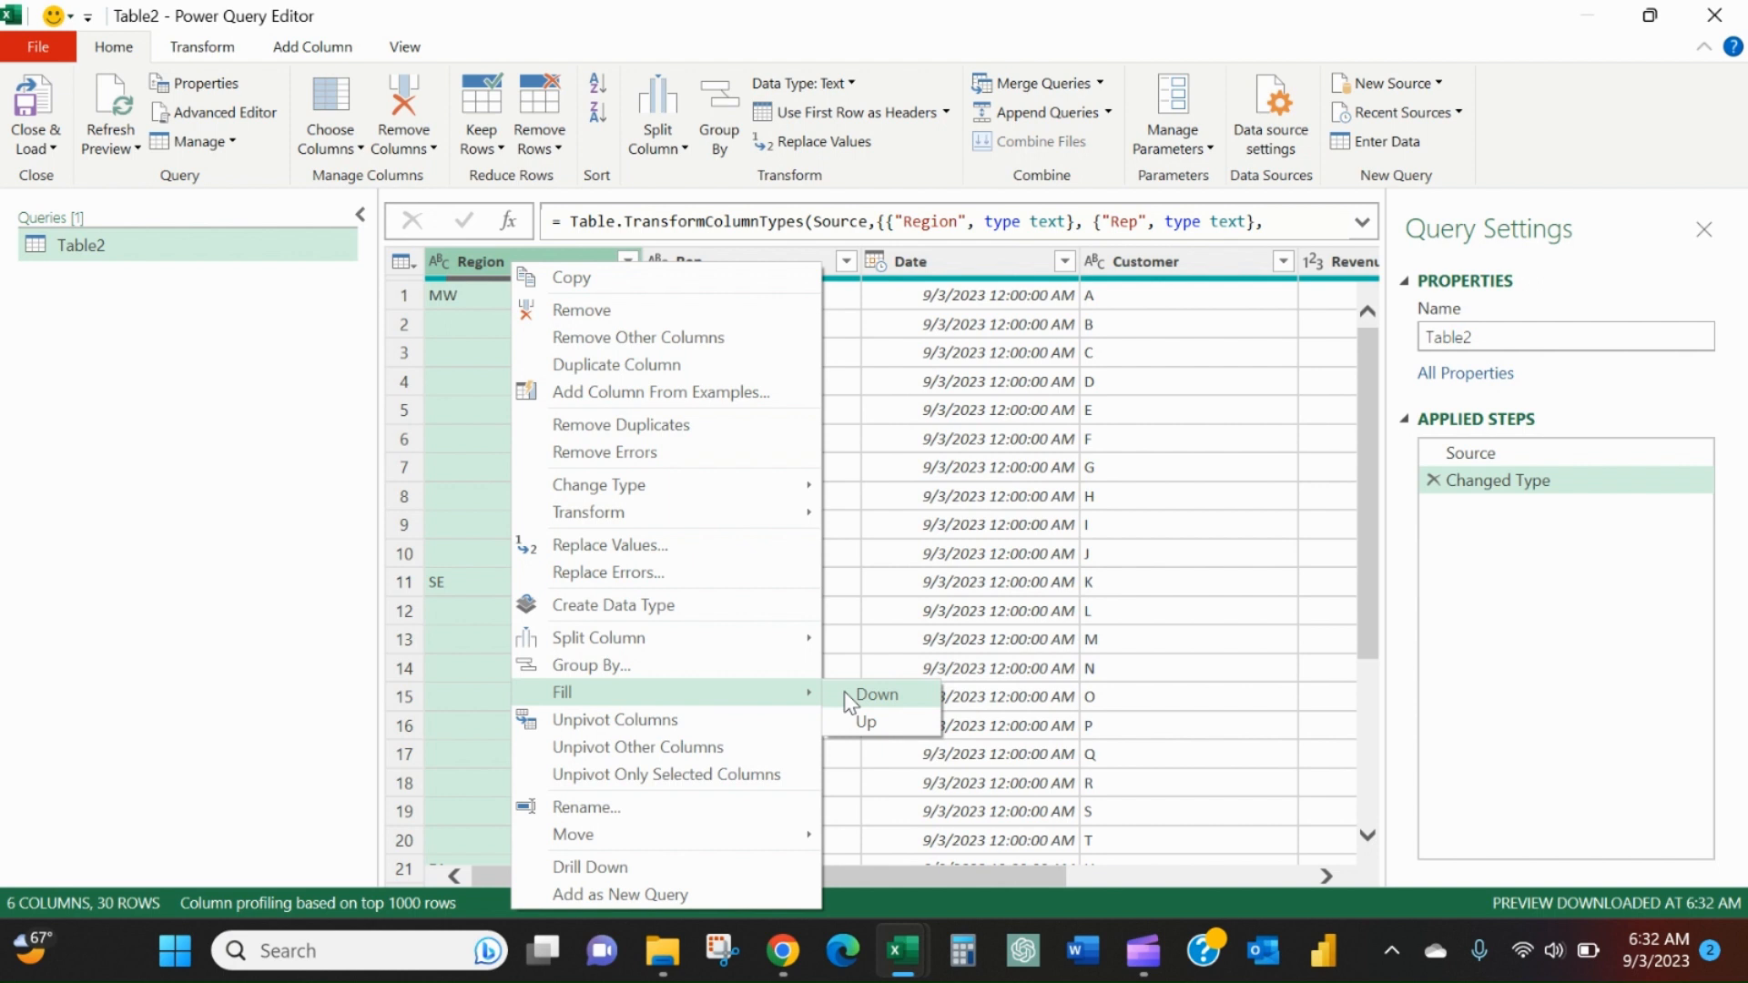
left_click(876, 694)
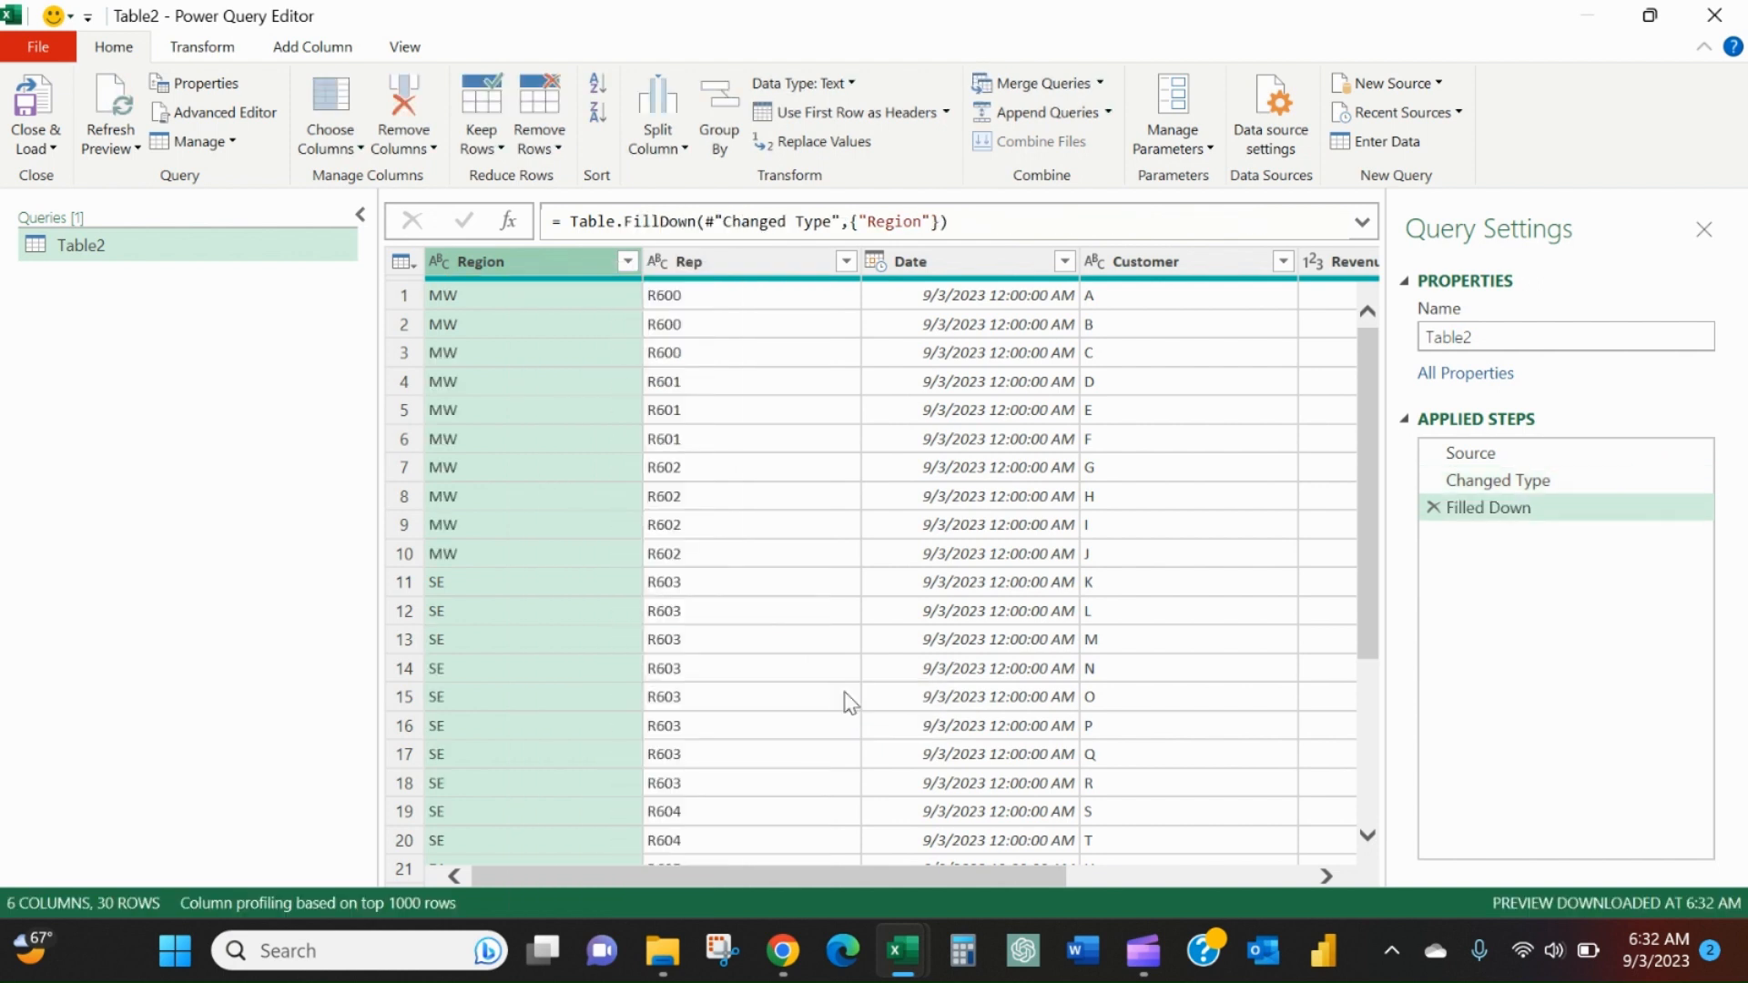
mouse_move(893, 861)
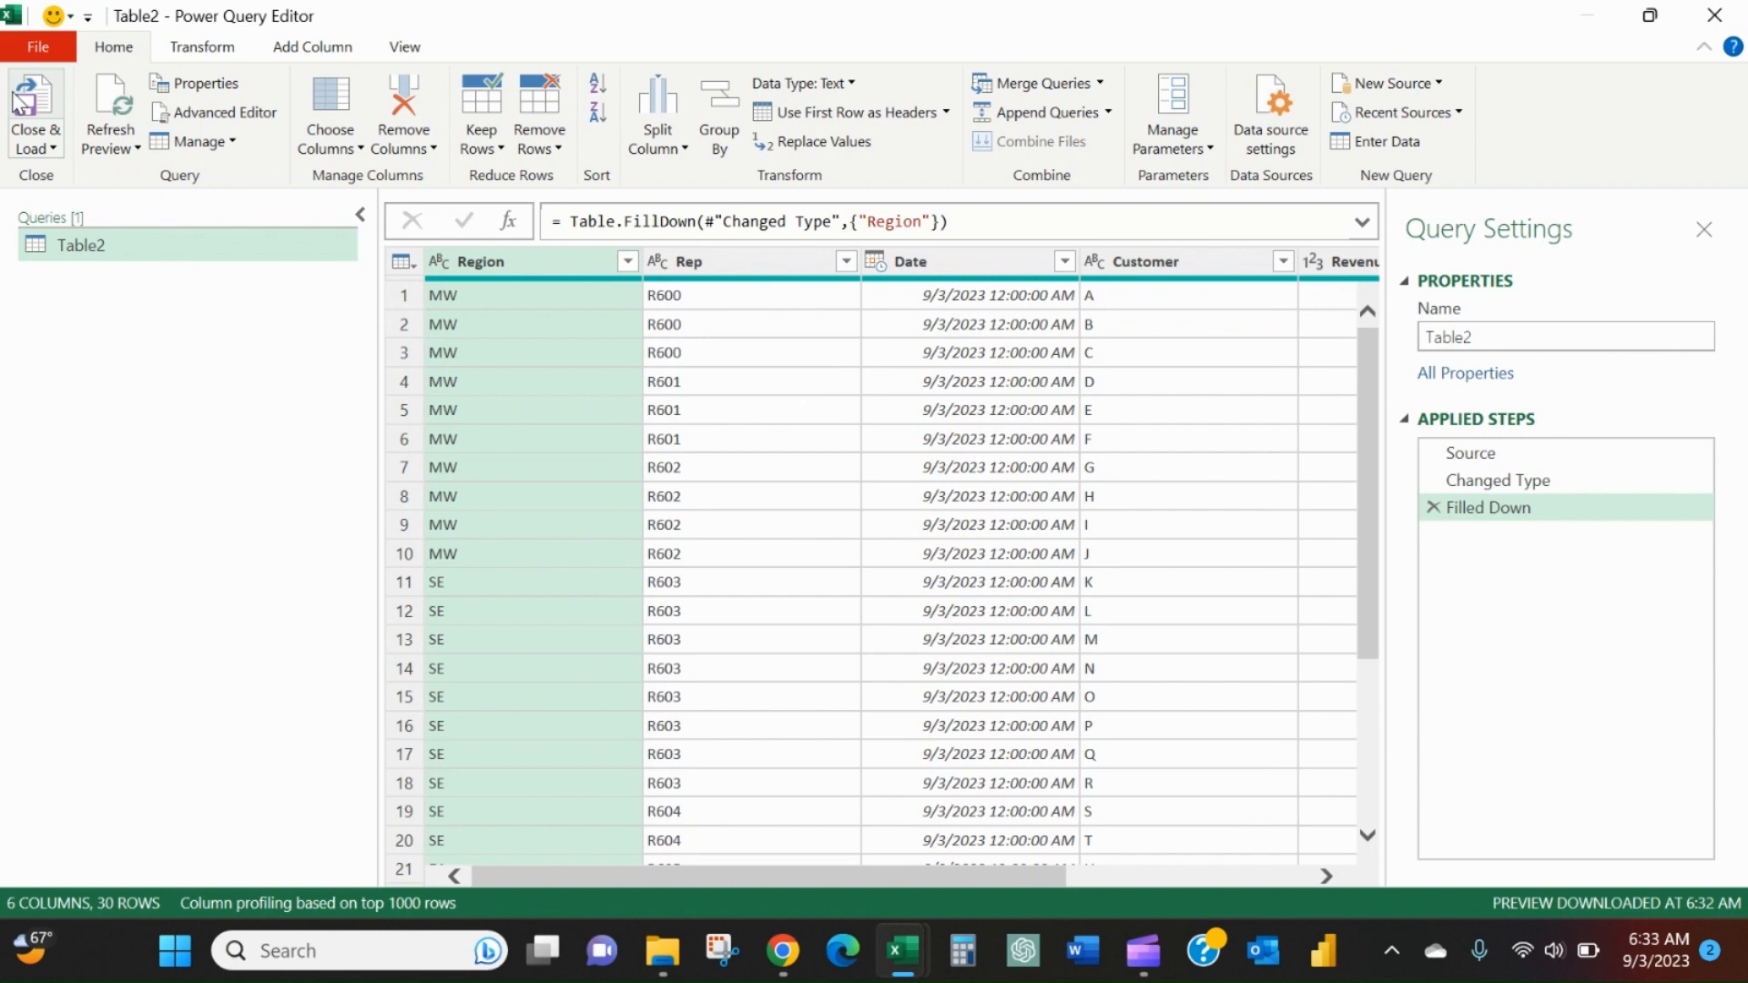
left_click(34, 111)
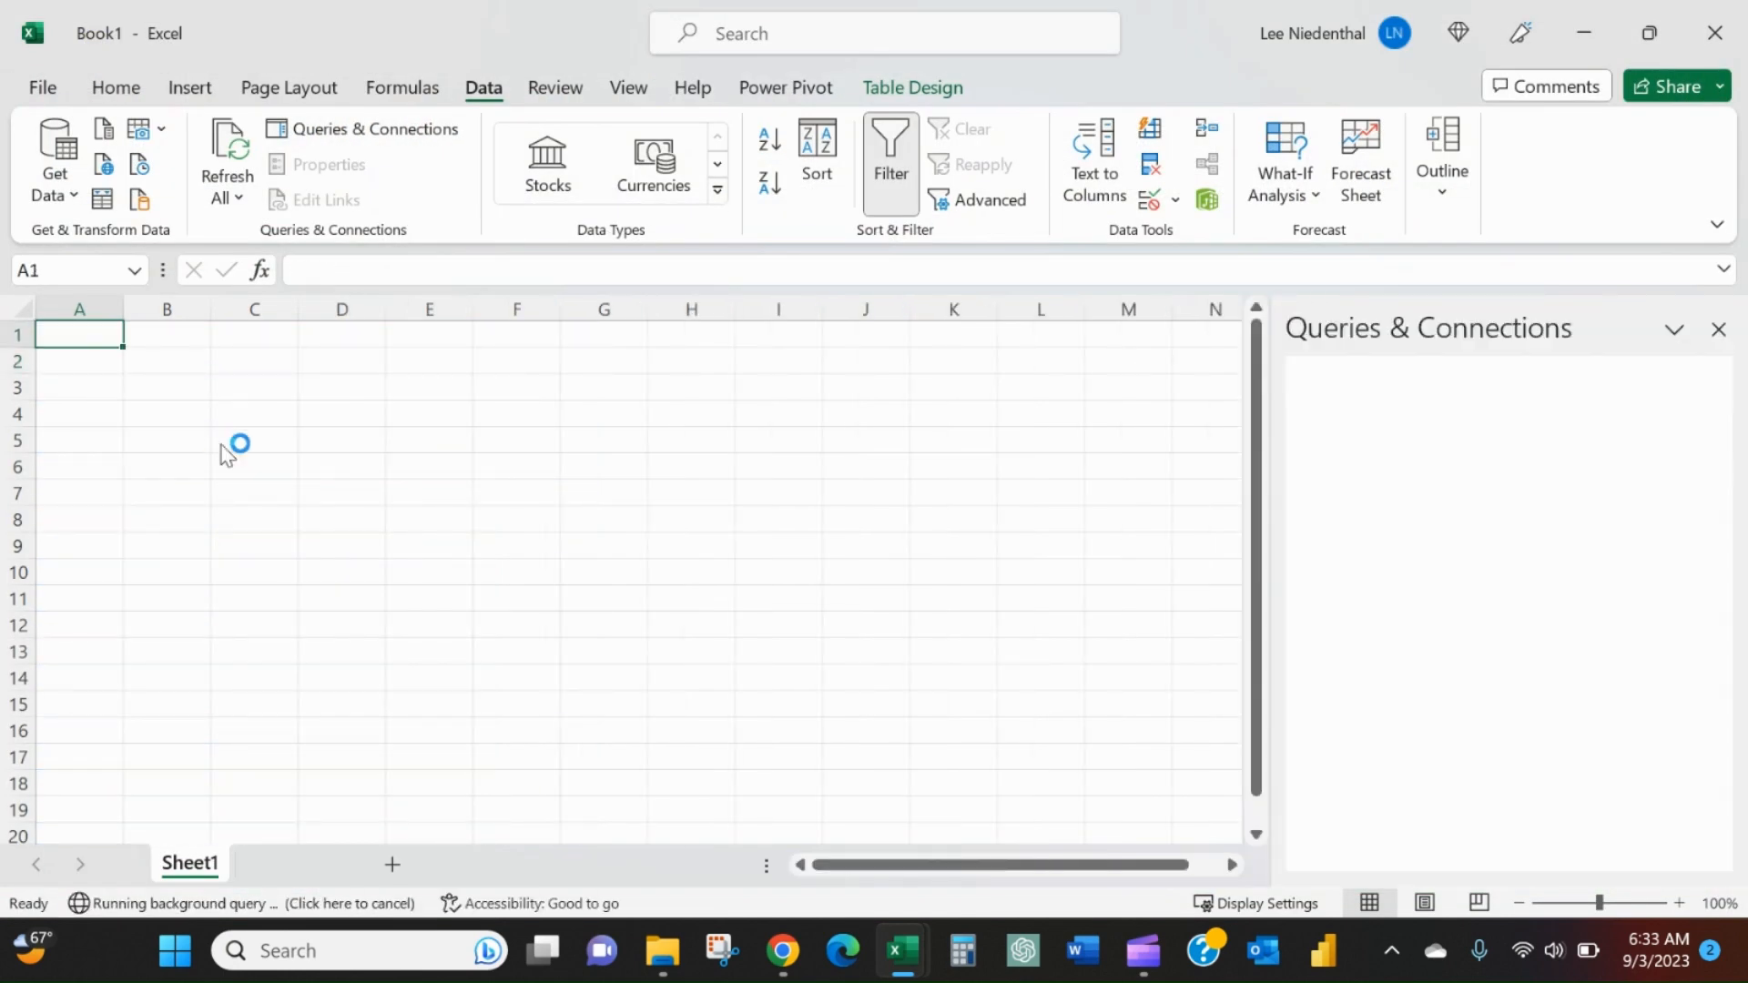